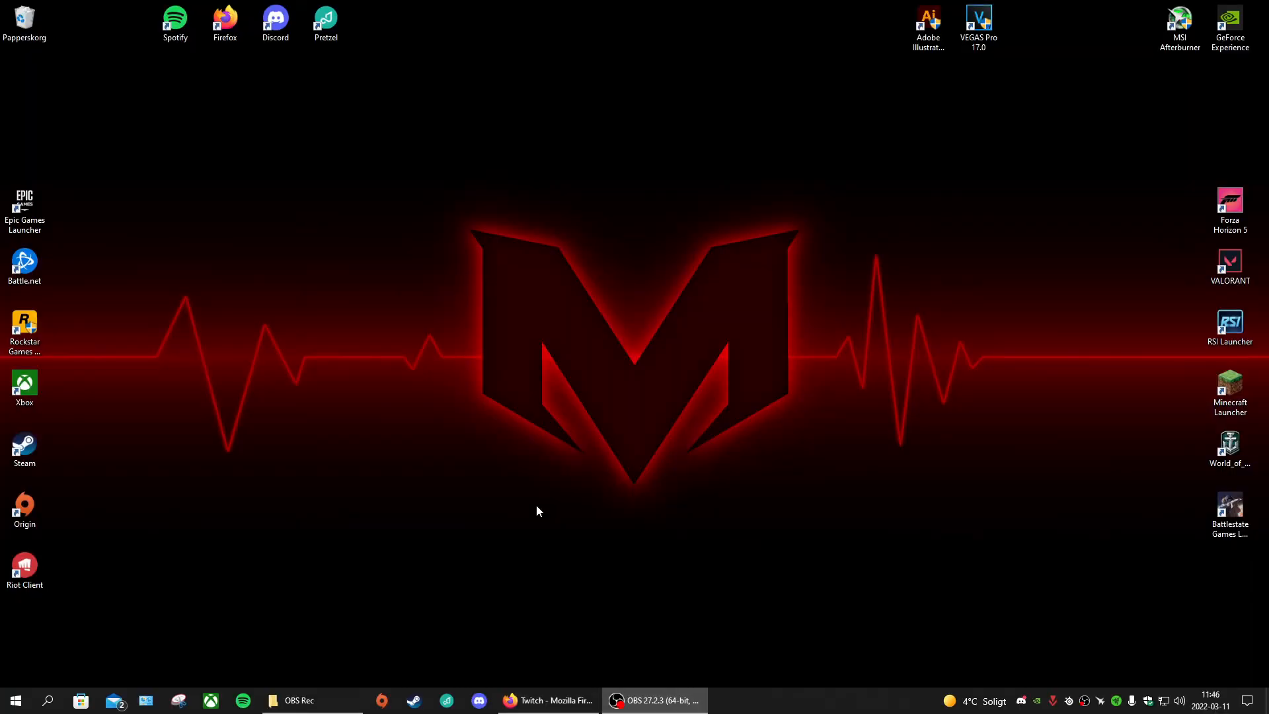
mouse_move(874, 518)
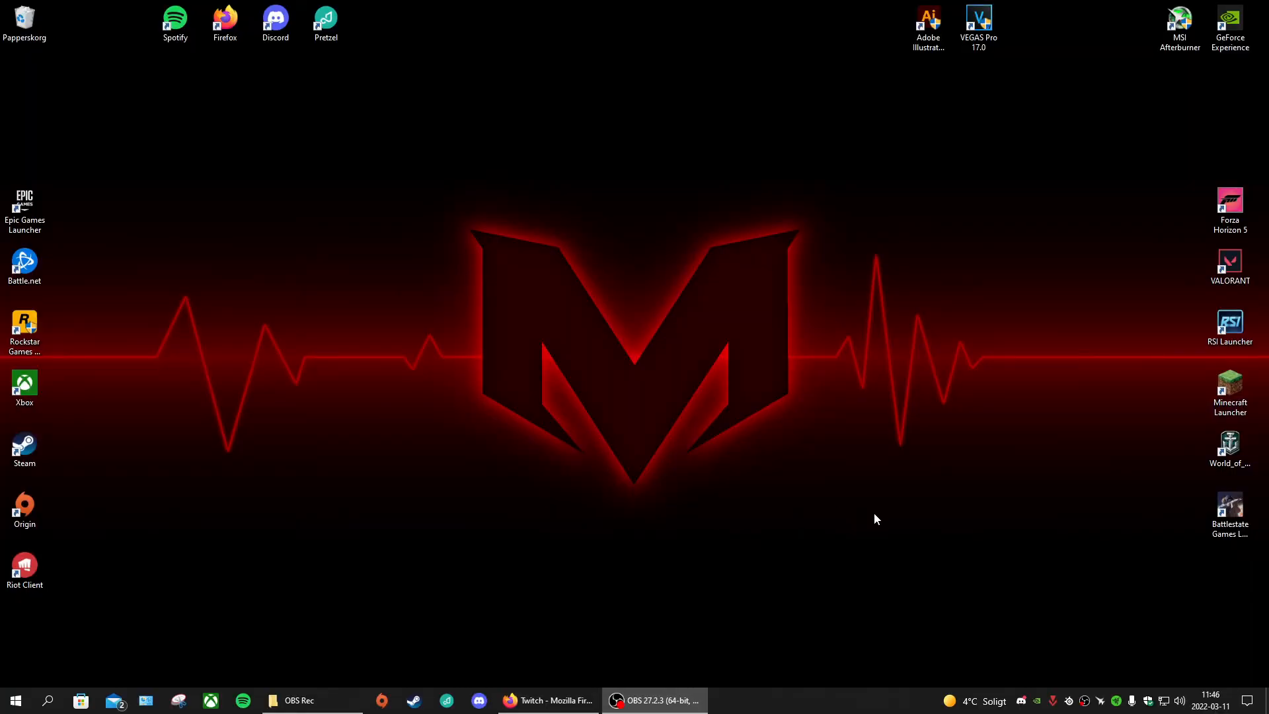
mouse_move(1040, 563)
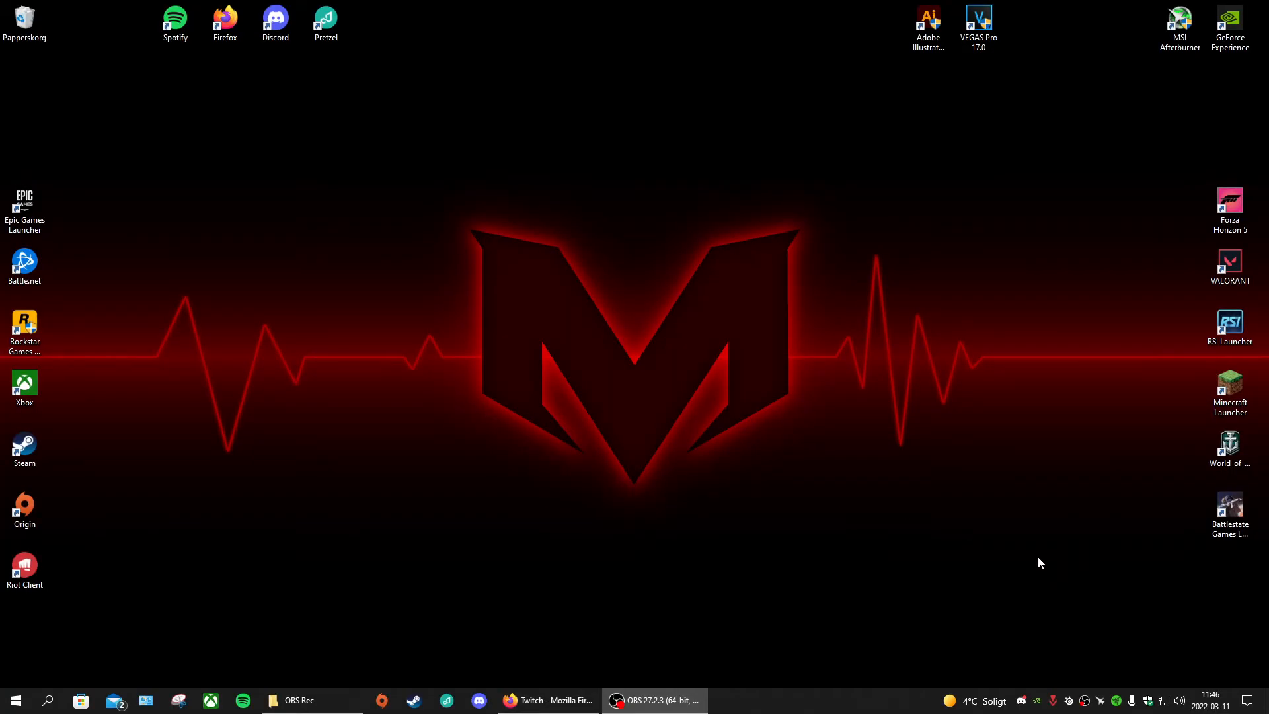
mouse_move(884, 545)
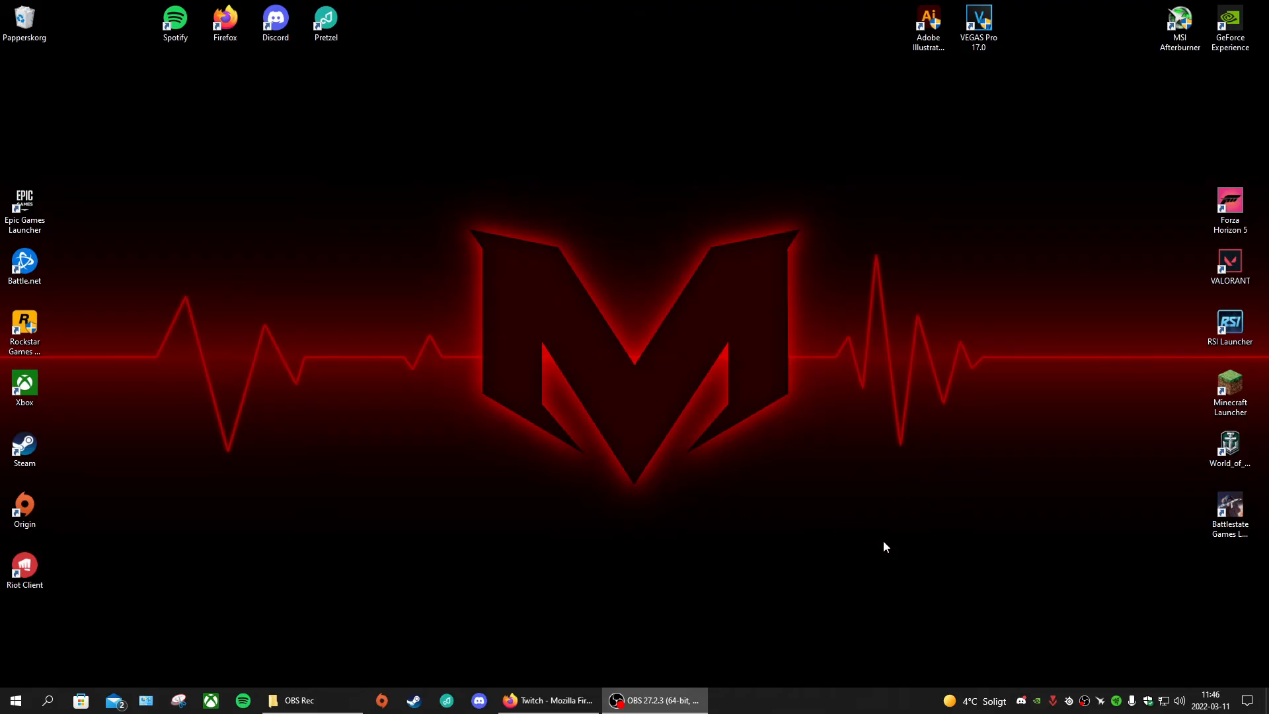
mouse_move(1086, 586)
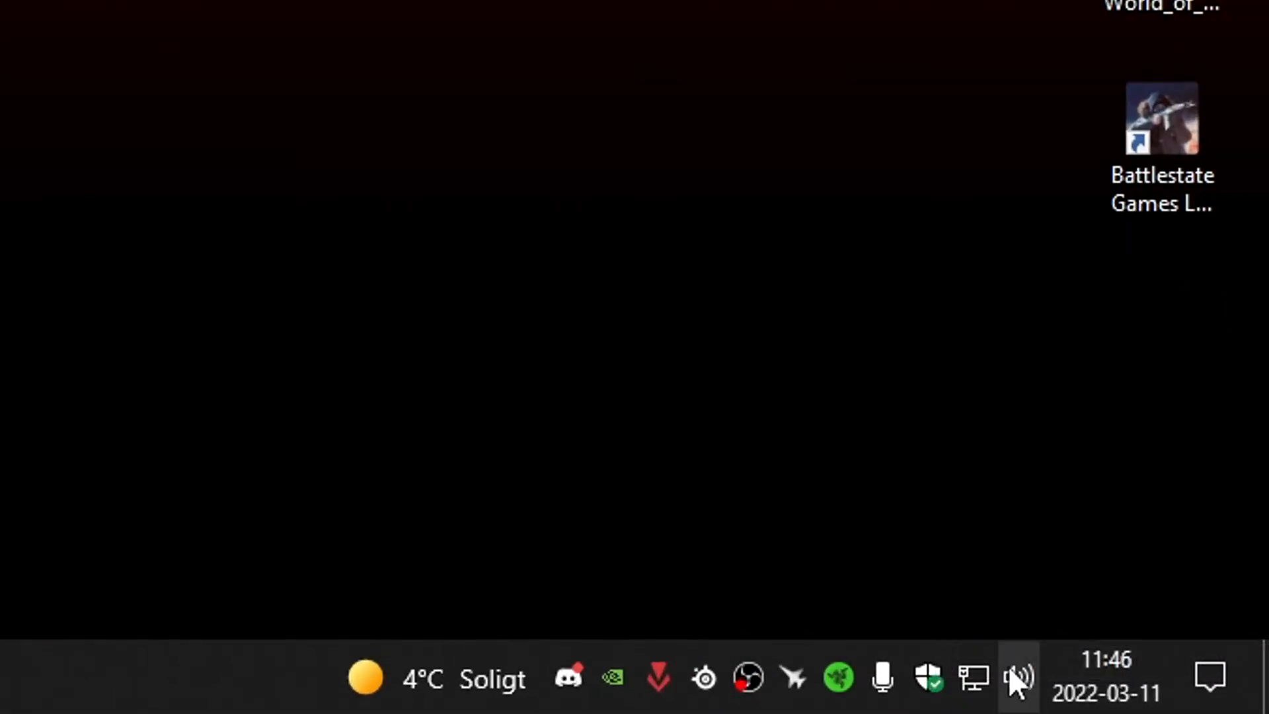
Reach the Windows Sound settings from the system tray speaker icon
right_click(1018, 679)
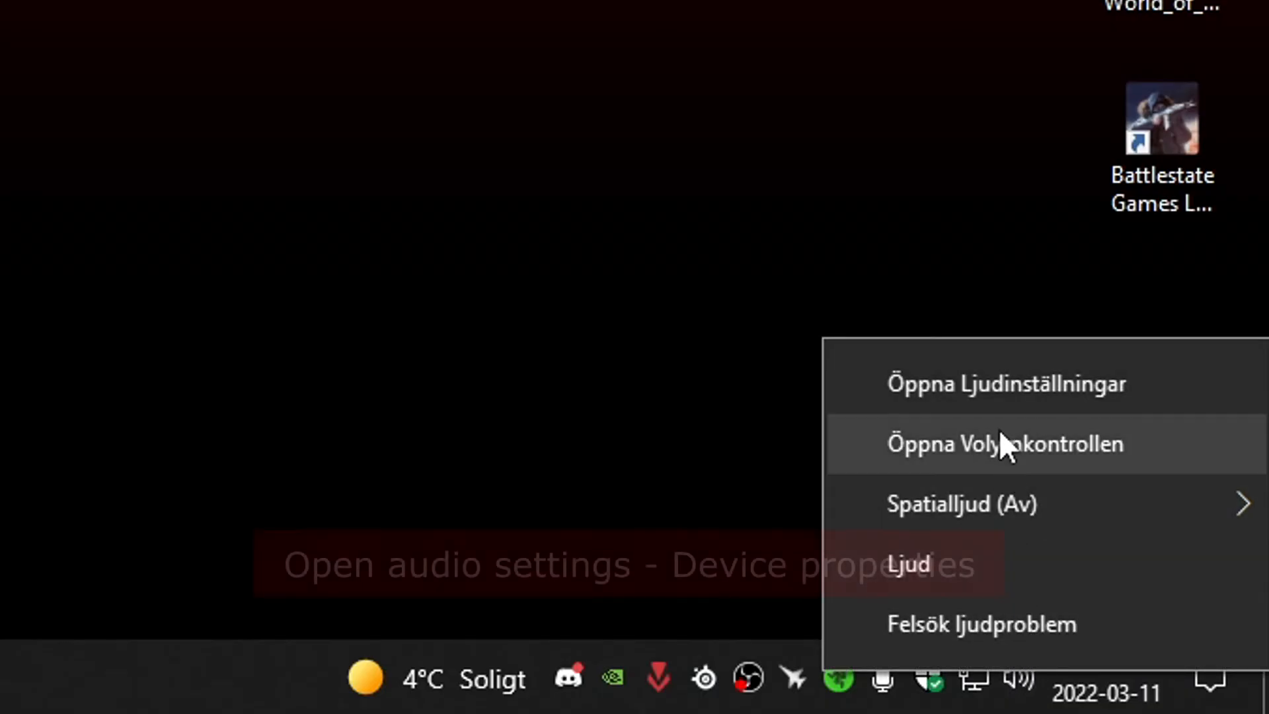
left_click(1004, 384)
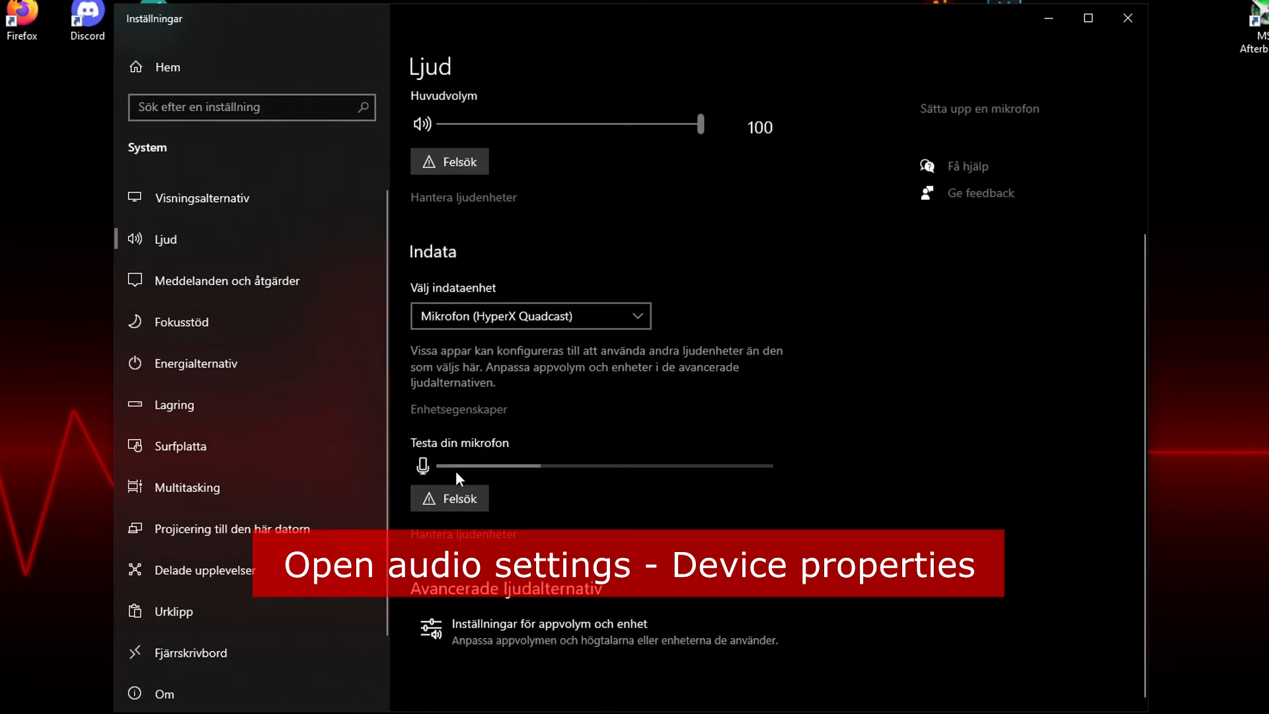
mouse_move(457, 428)
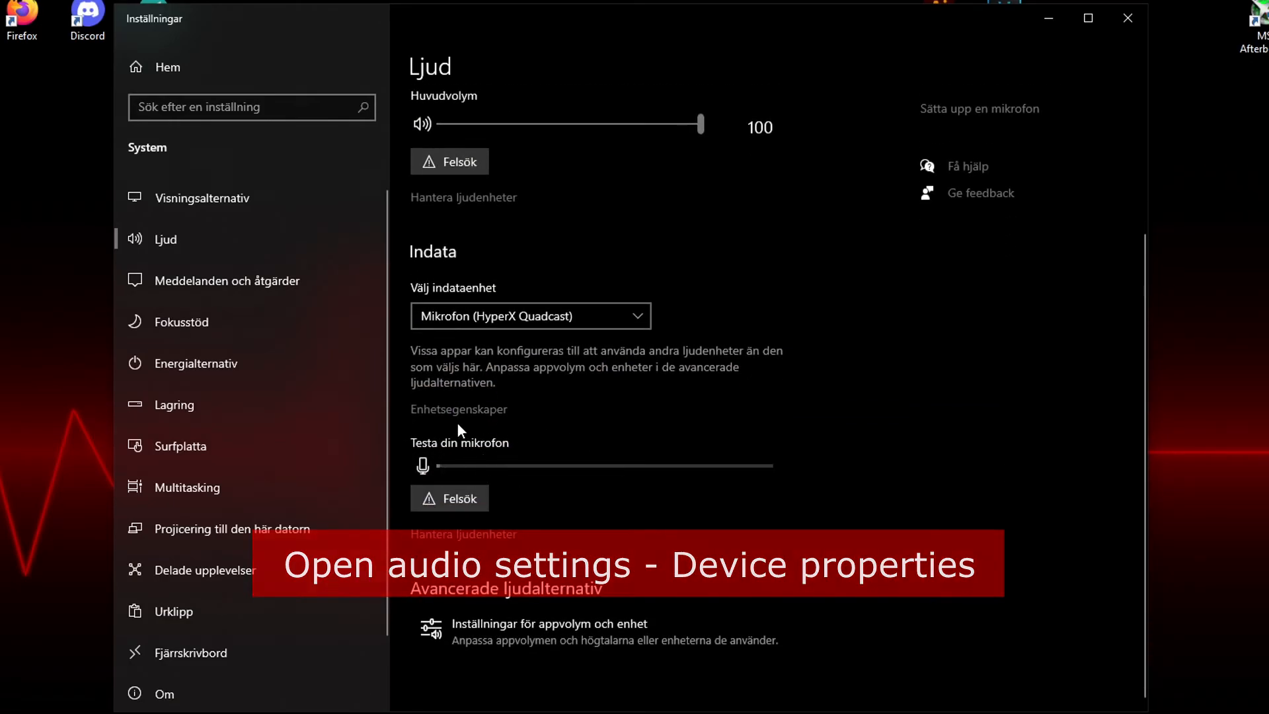
Show the HyperX Quadcast input device properties with volume at 100
left_click(458, 408)
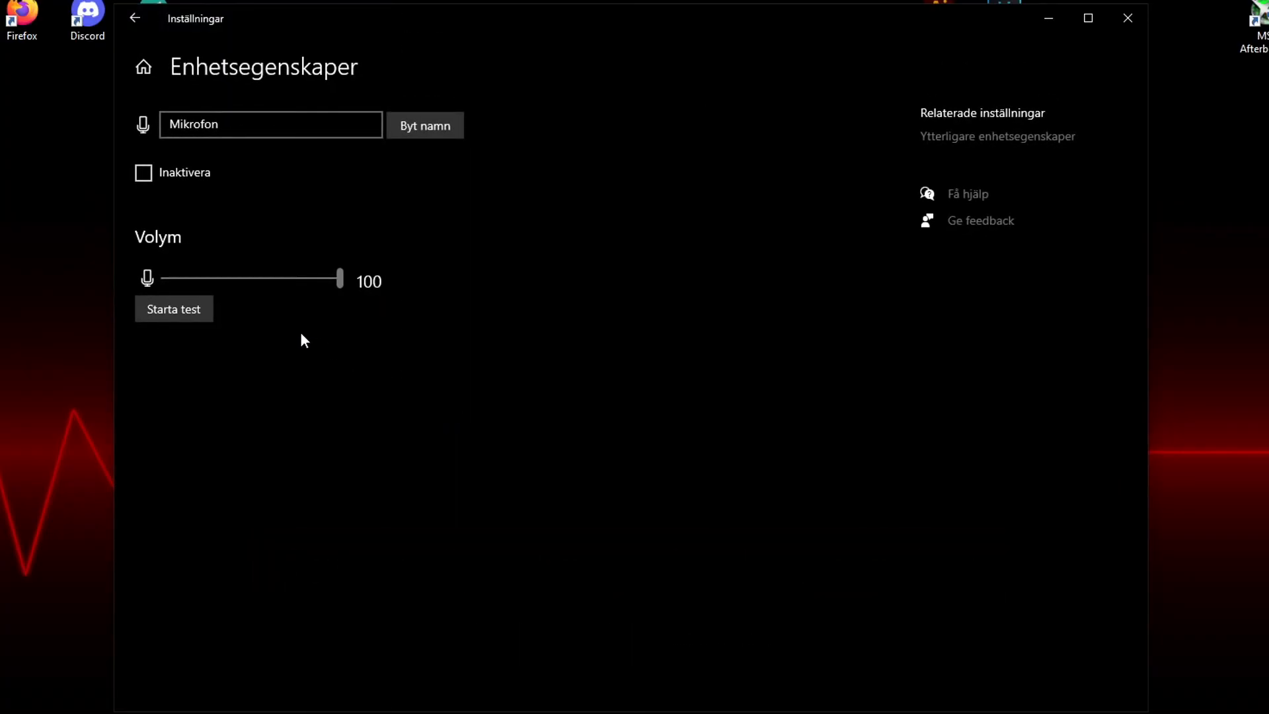
mouse_move(445, 297)
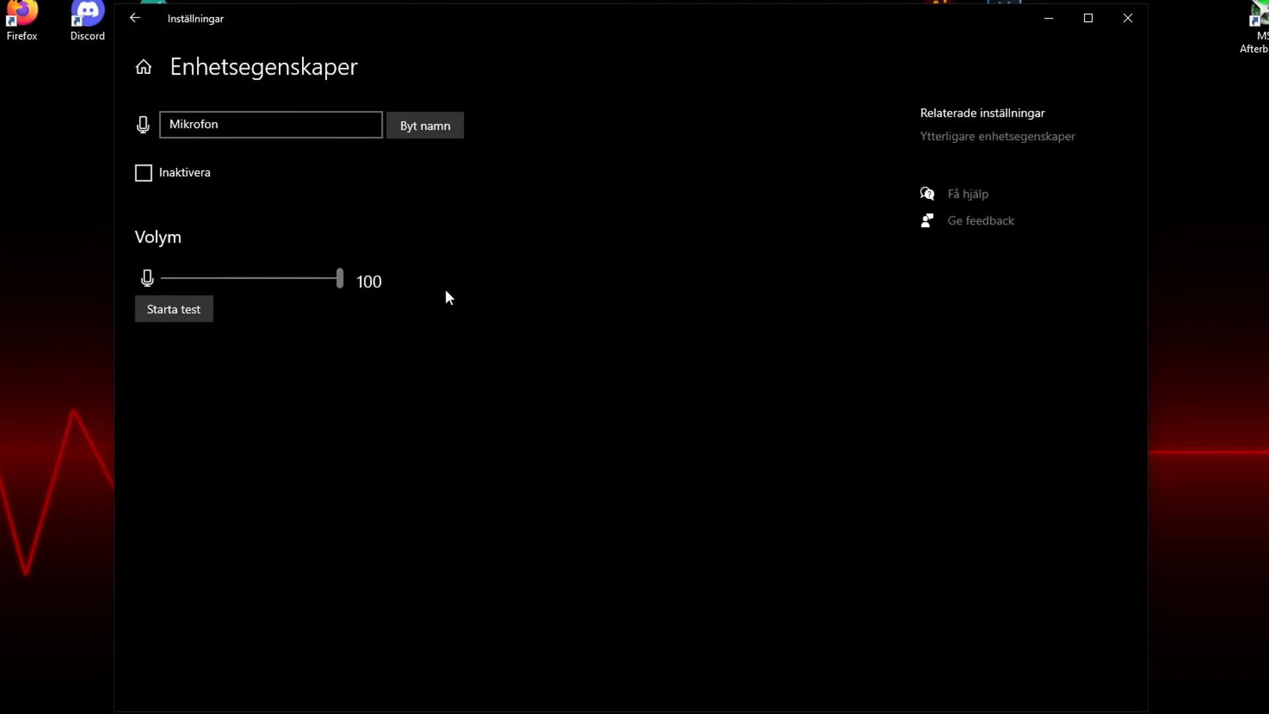
mouse_move(423, 328)
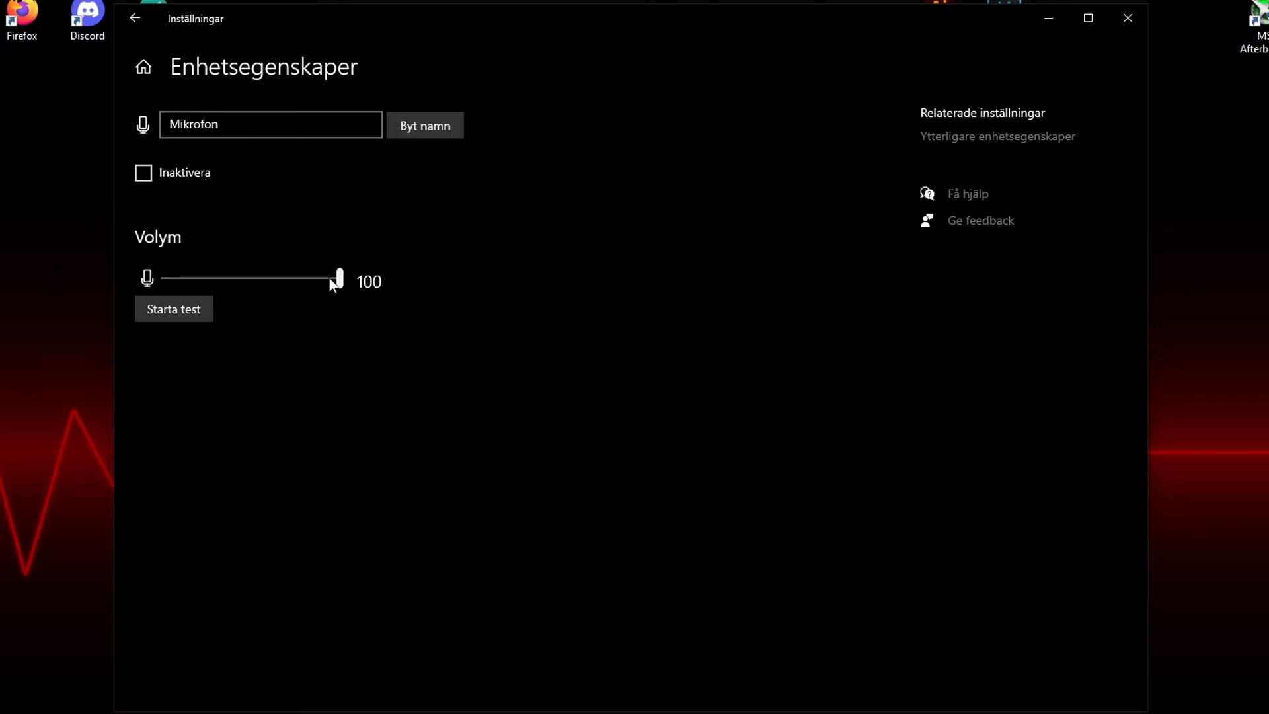
mouse_move(195, 286)
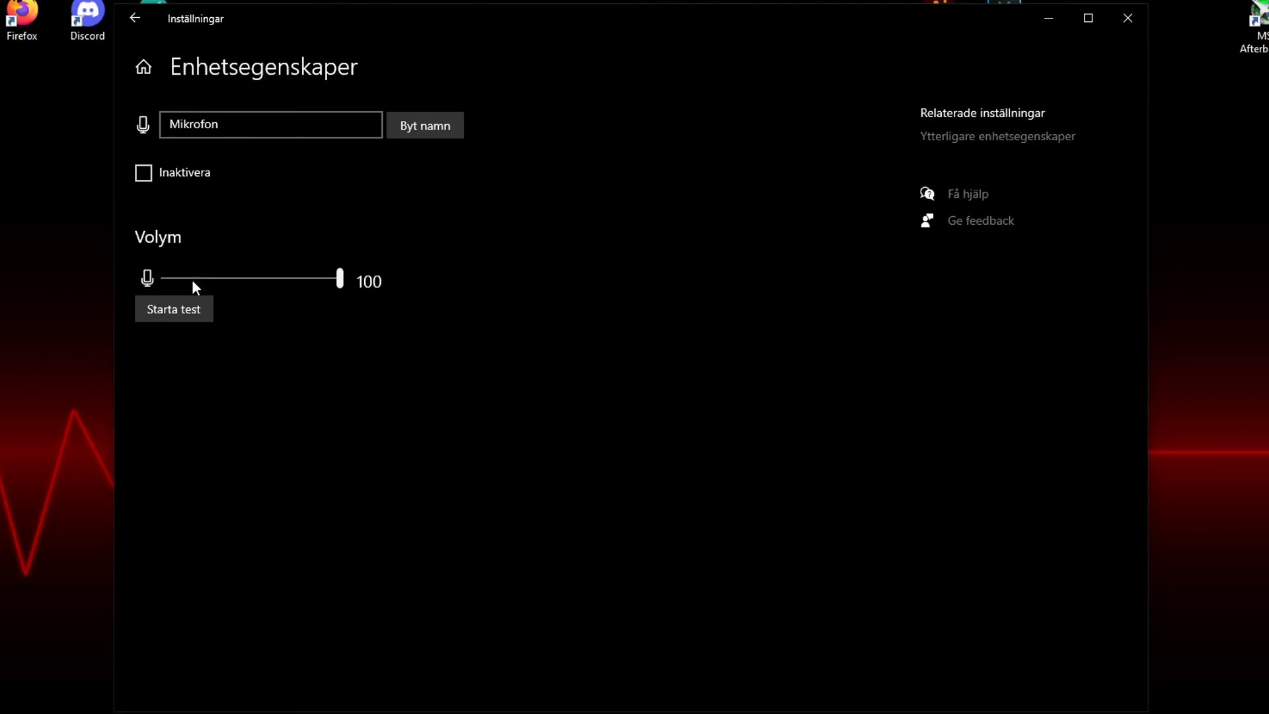
mouse_move(617, 274)
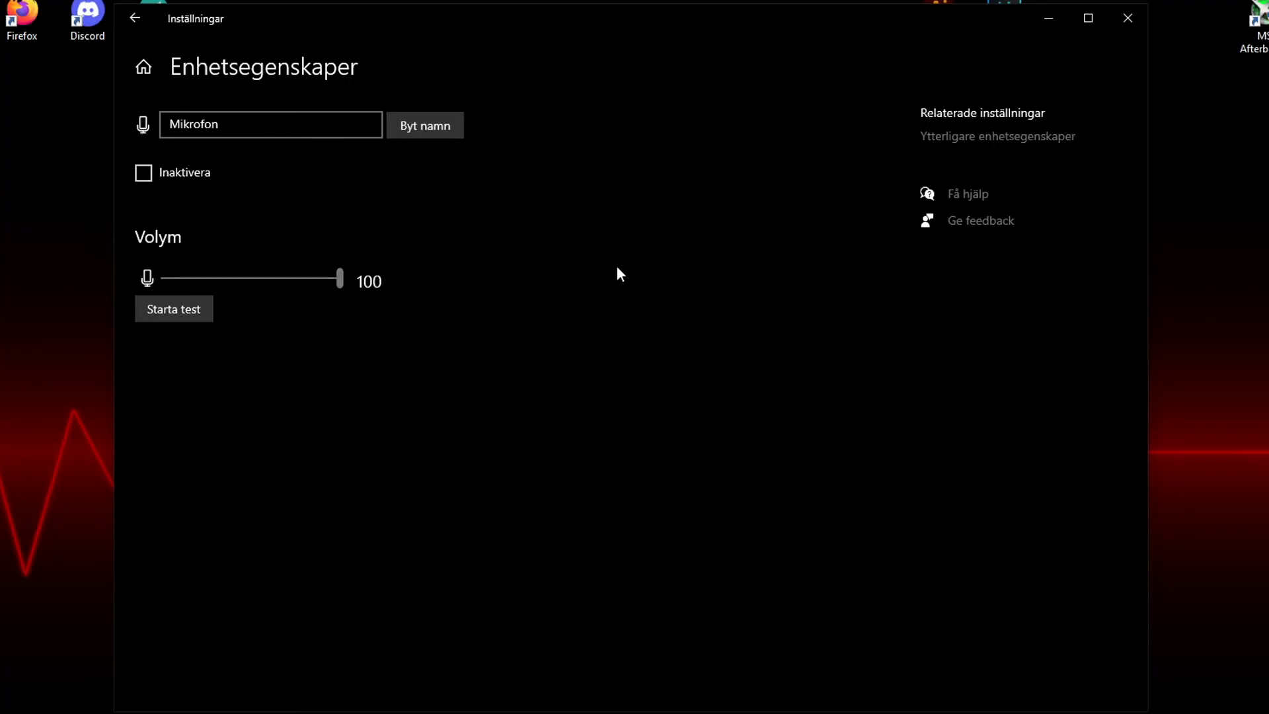
mouse_move(810, 213)
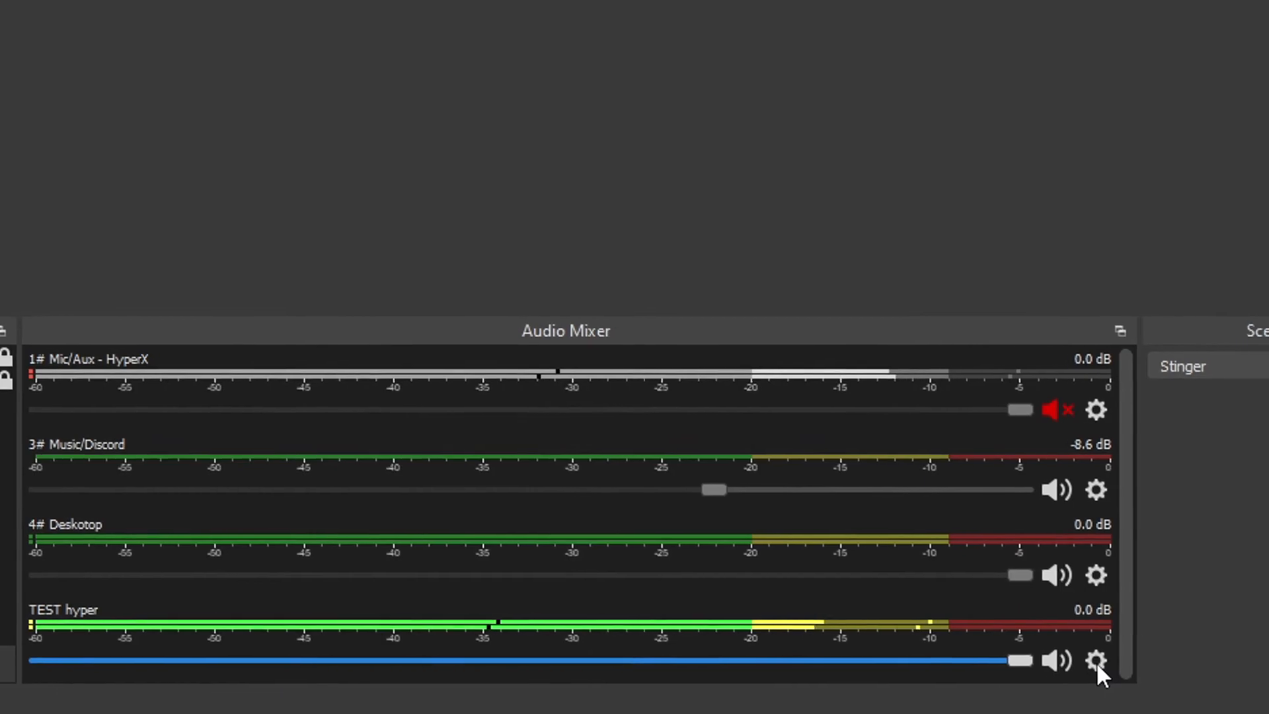
Show the TEST hyper source's audio filter list via its Audio Mixer gear menu
left_click(1095, 660)
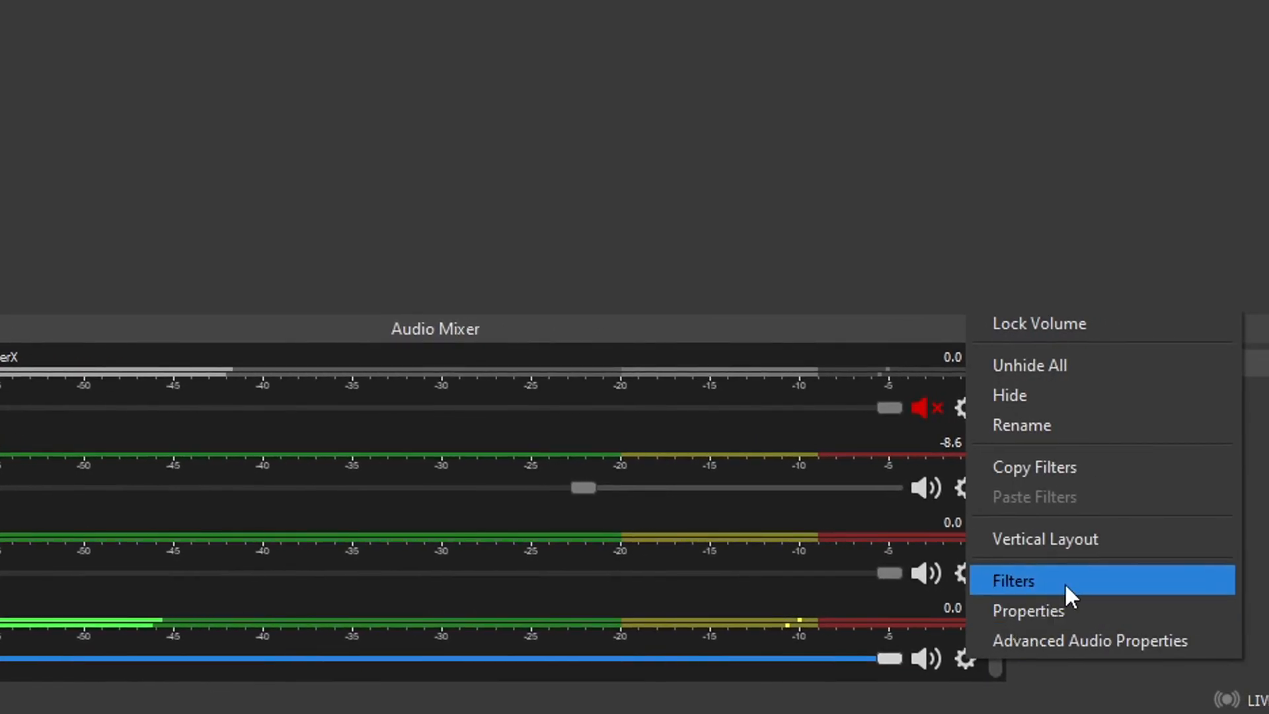
left_click(1013, 580)
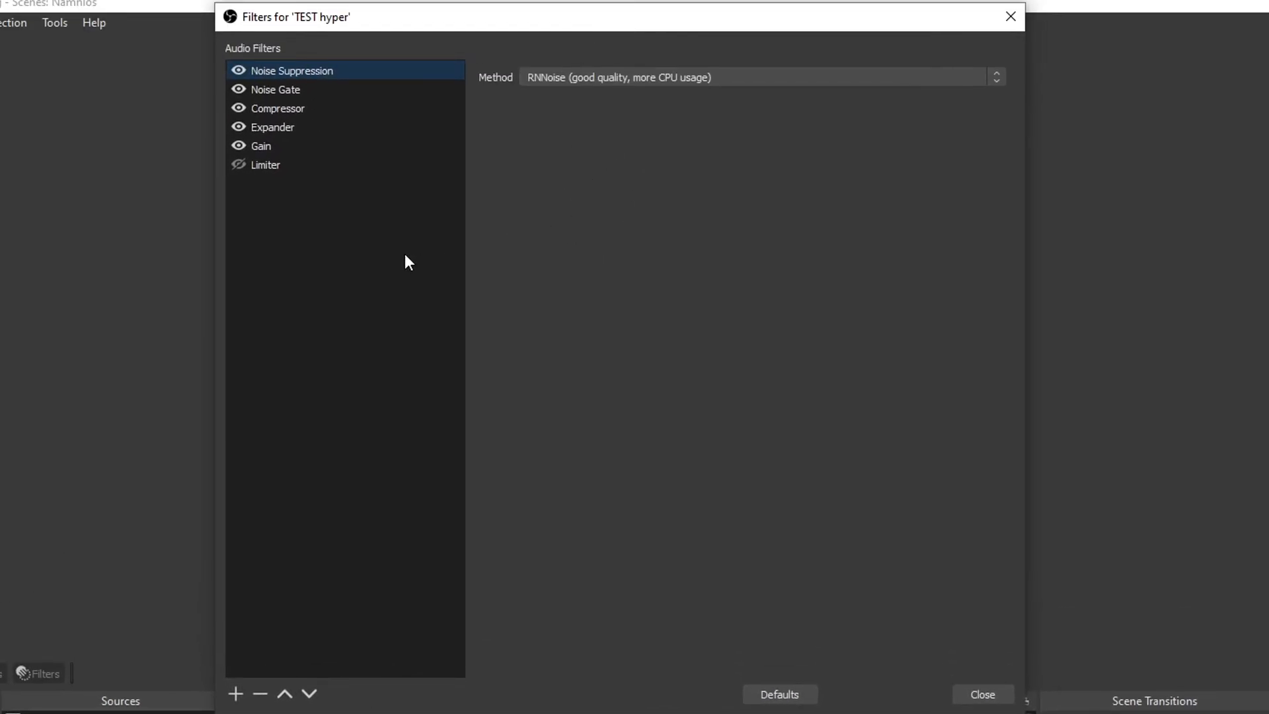
mouse_move(215, 131)
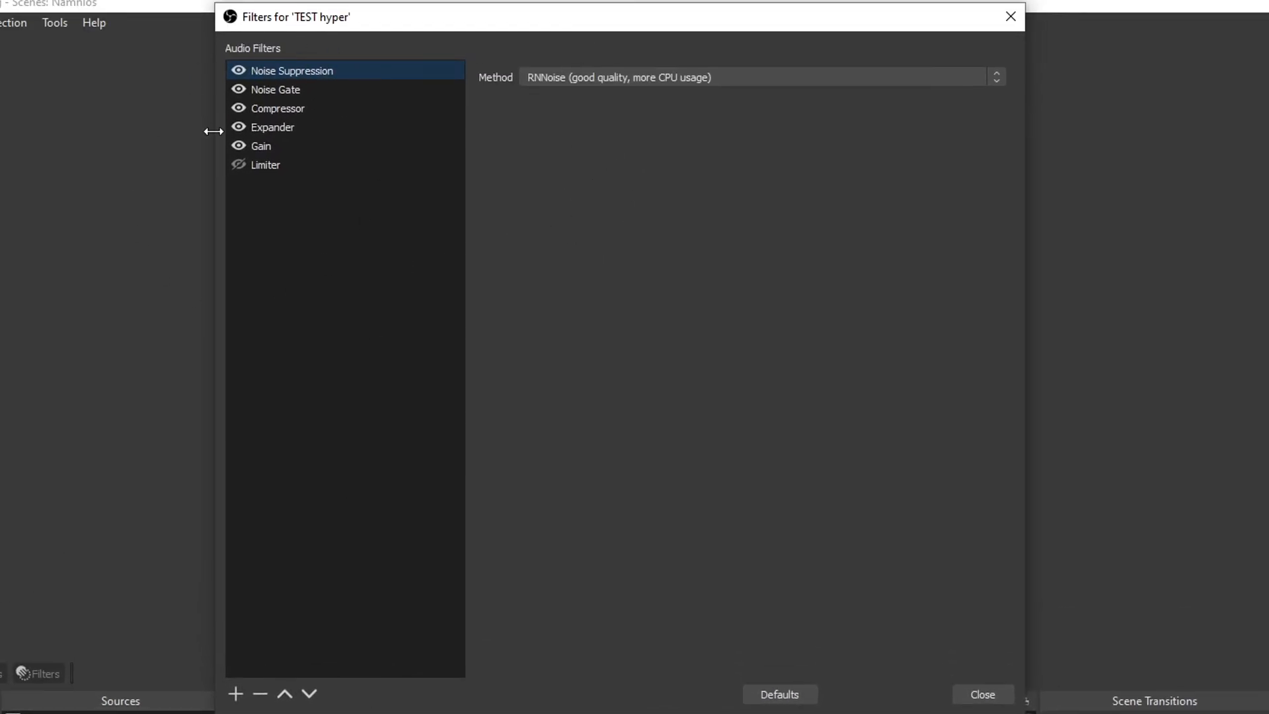
mouse_move(315, 651)
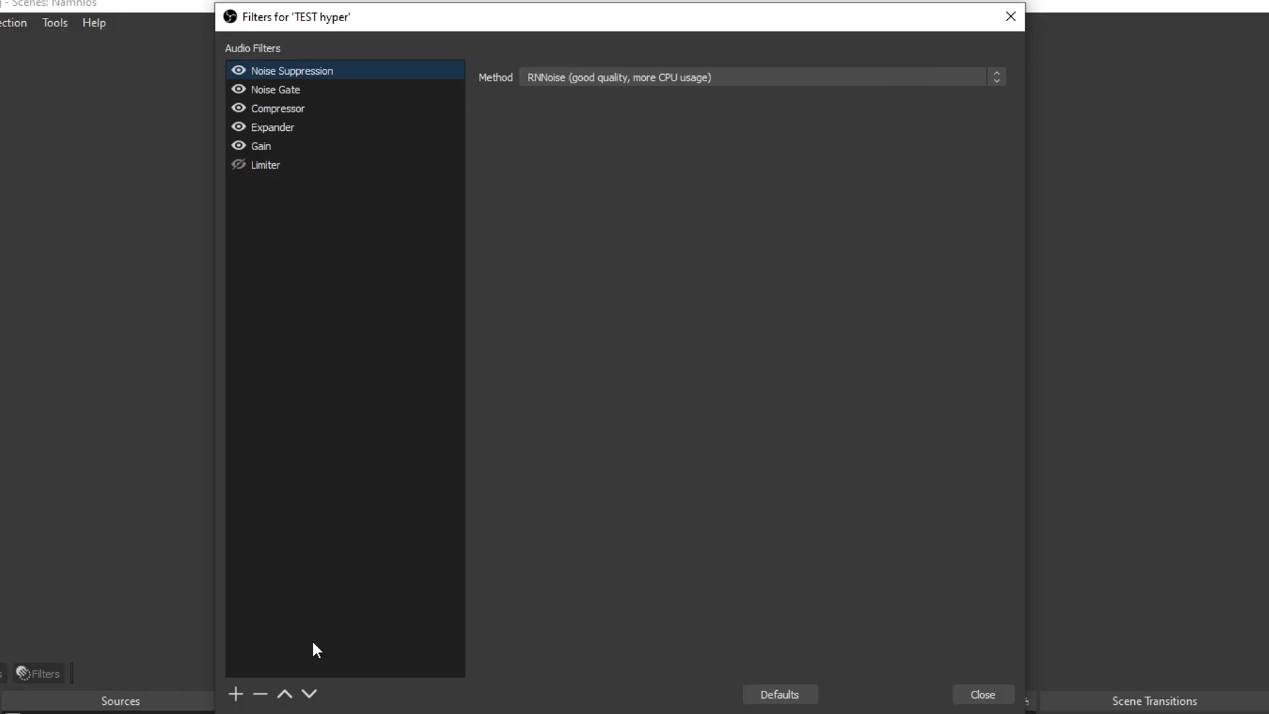
mouse_move(323, 636)
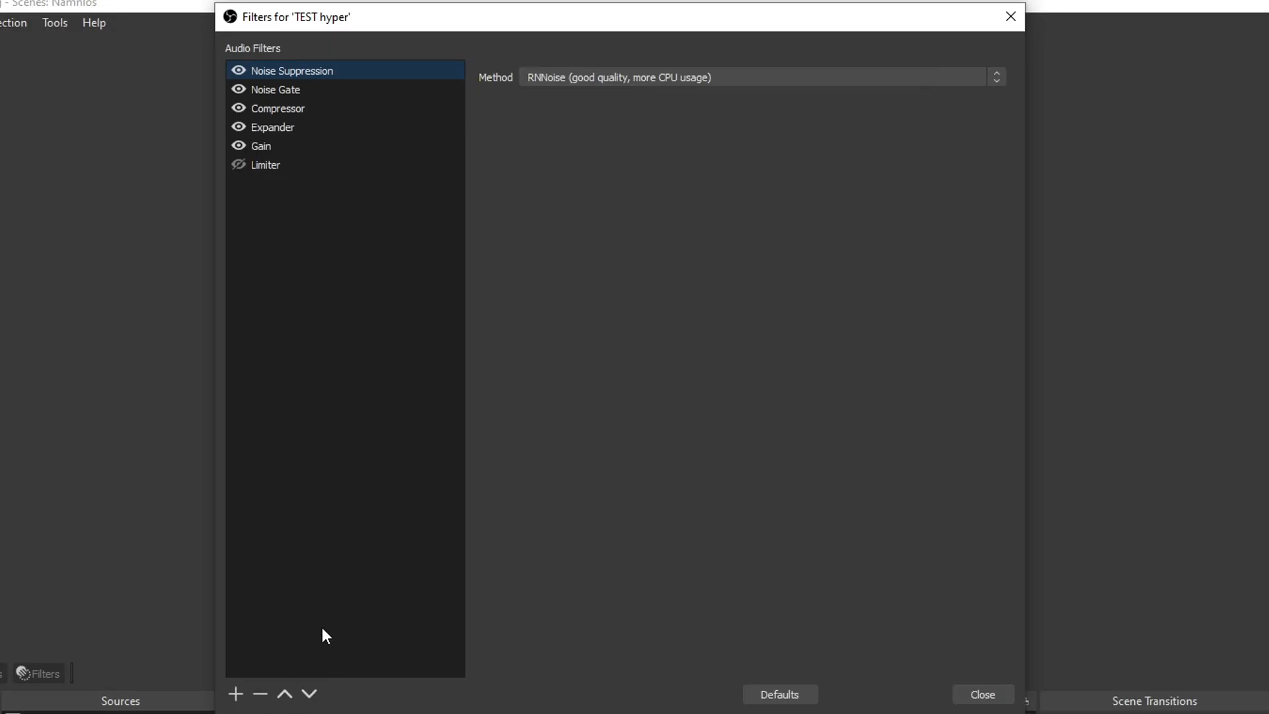
mouse_move(236, 694)
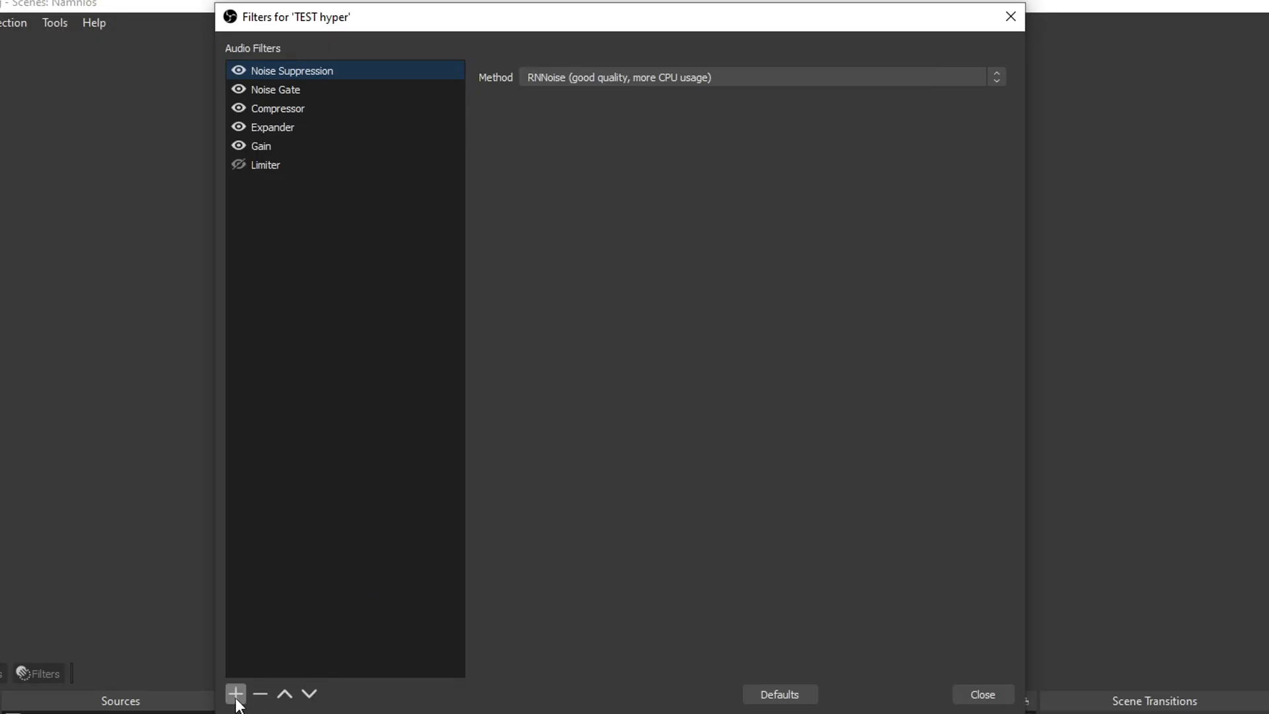
left_click(236, 694)
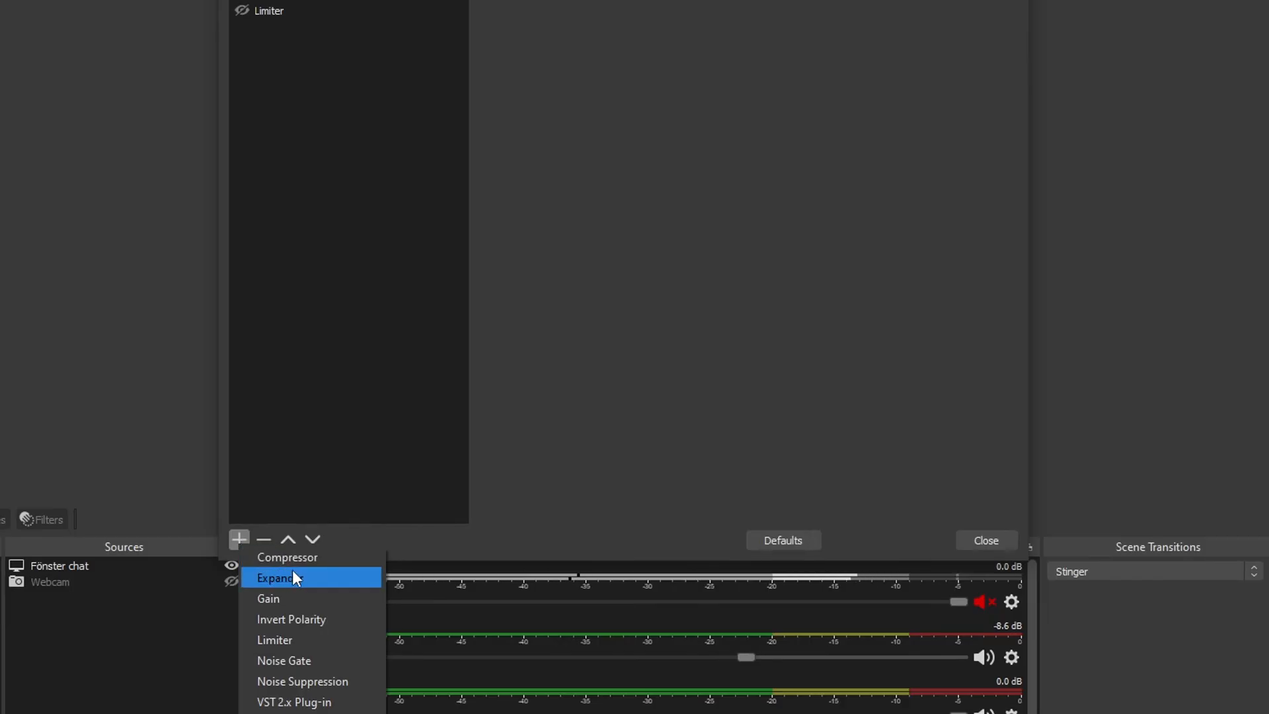
mouse_move(298, 597)
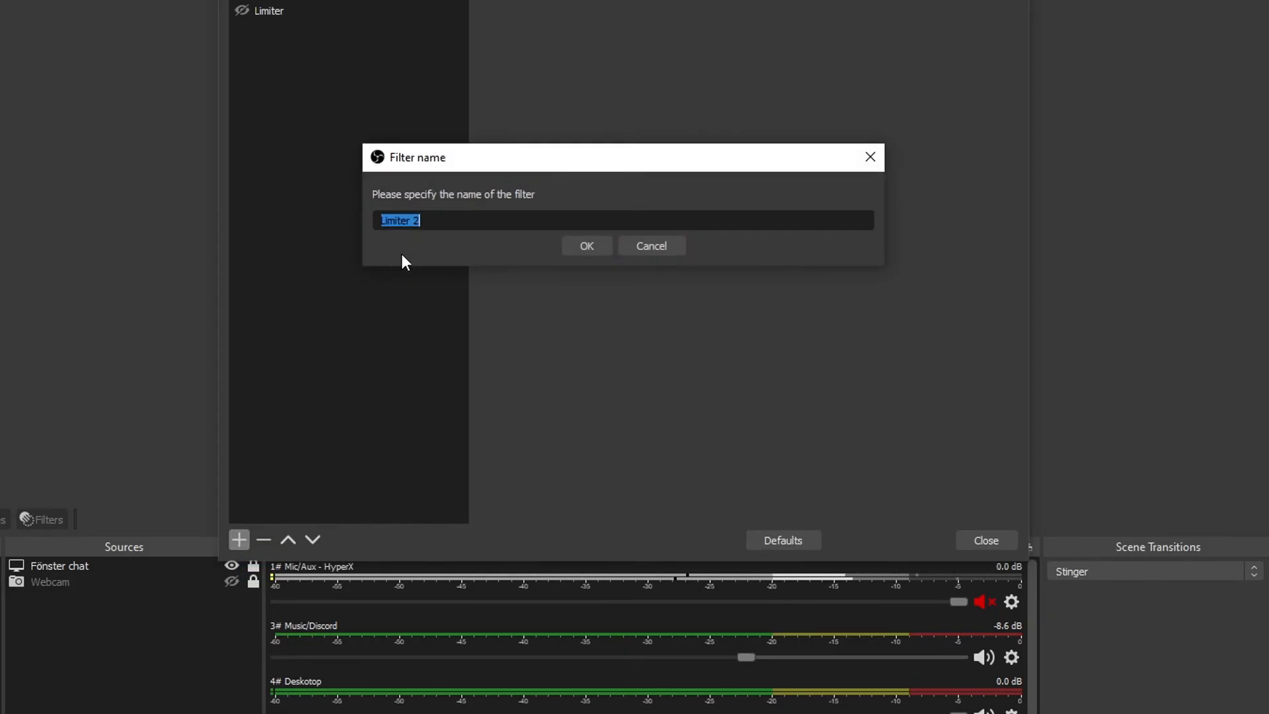
left_click(587, 246)
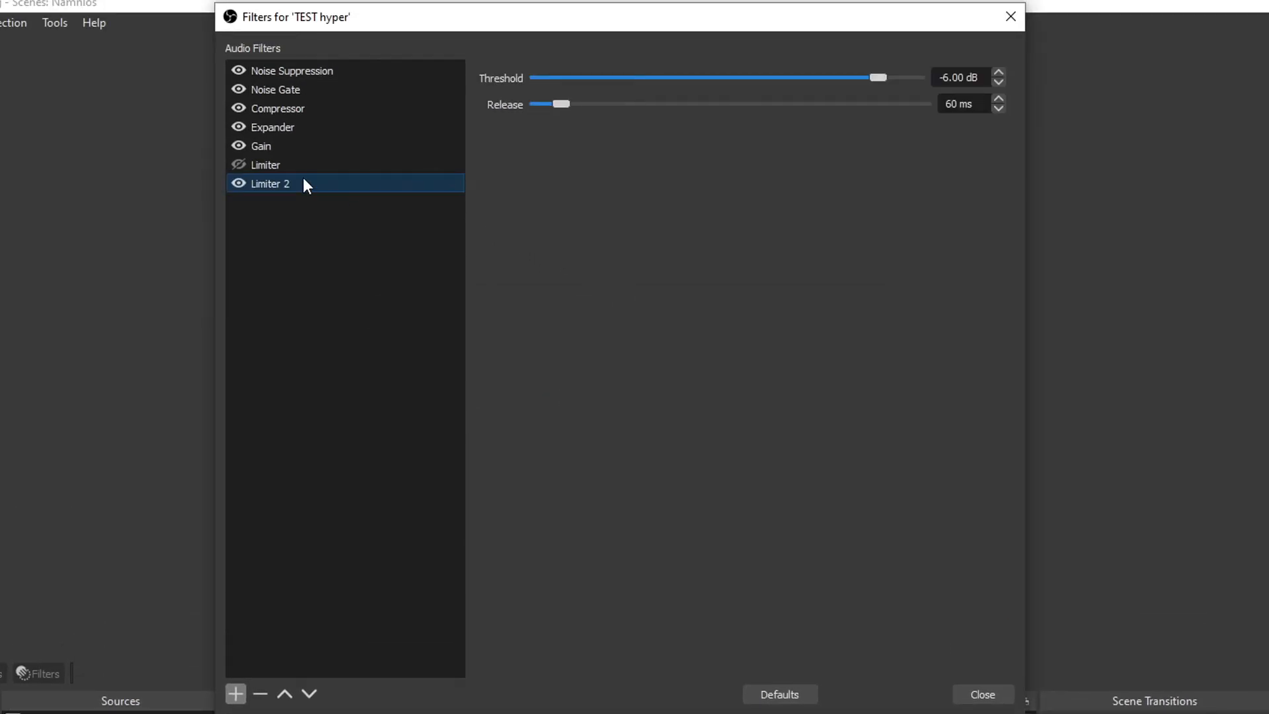
mouse_move(304, 193)
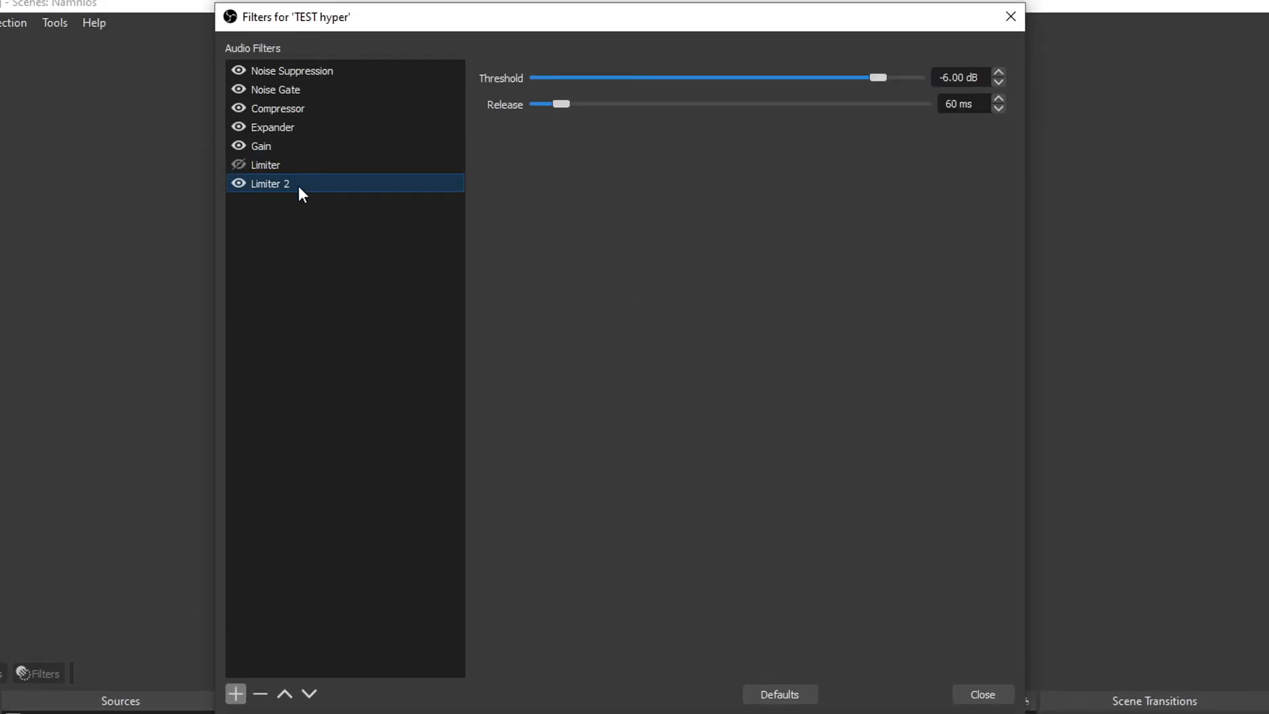
left_click(260, 694)
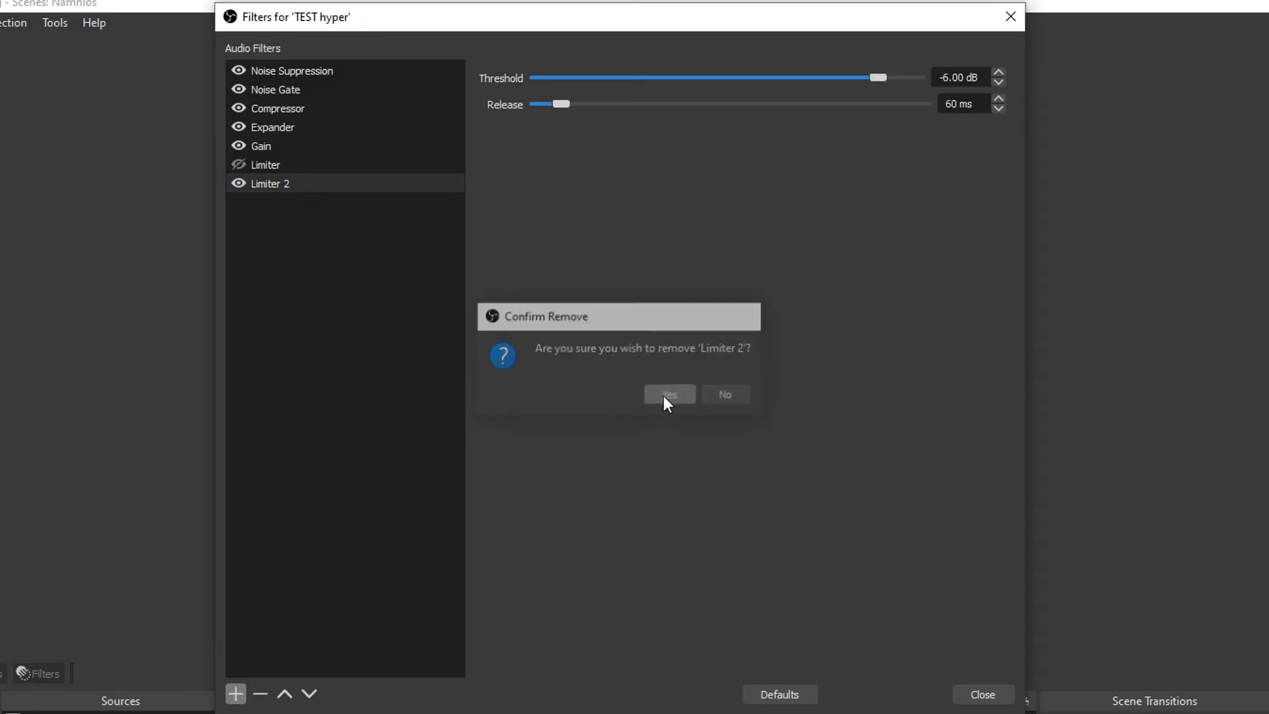
left_click(669, 394)
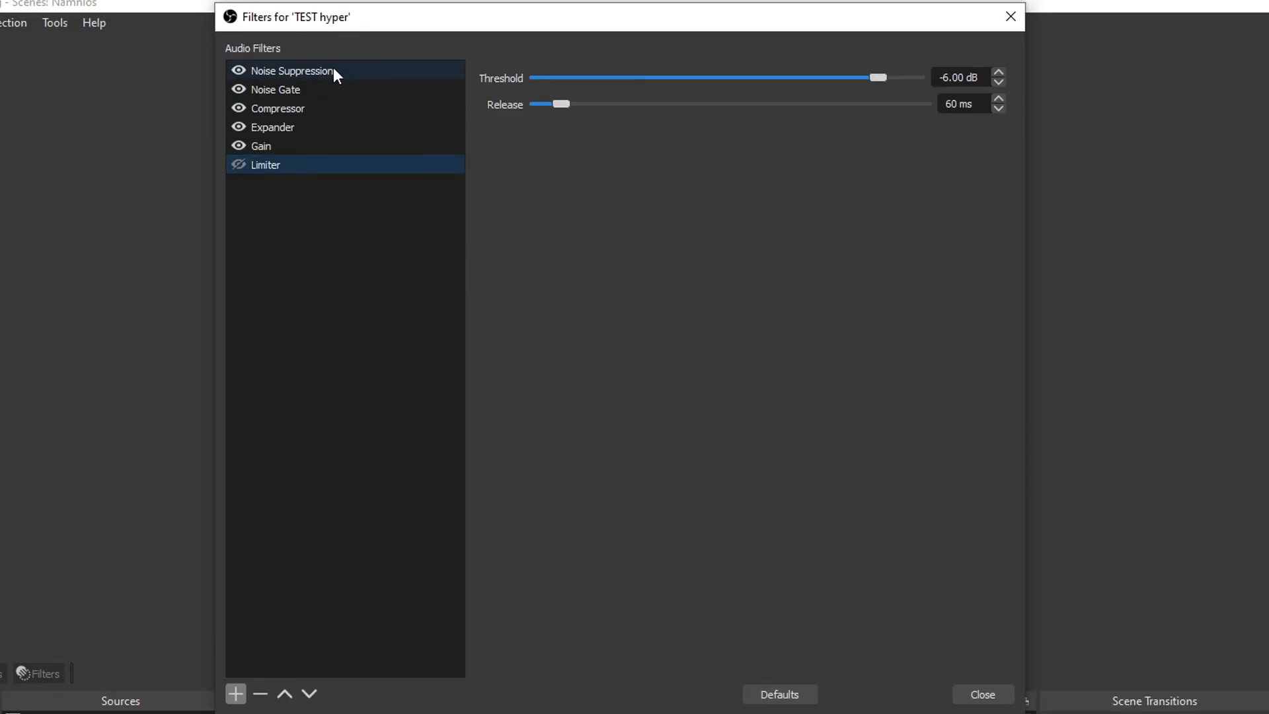
Keep RNNoise (good quality, more CPU usage) as the Noise Suppression method
left_click(293, 70)
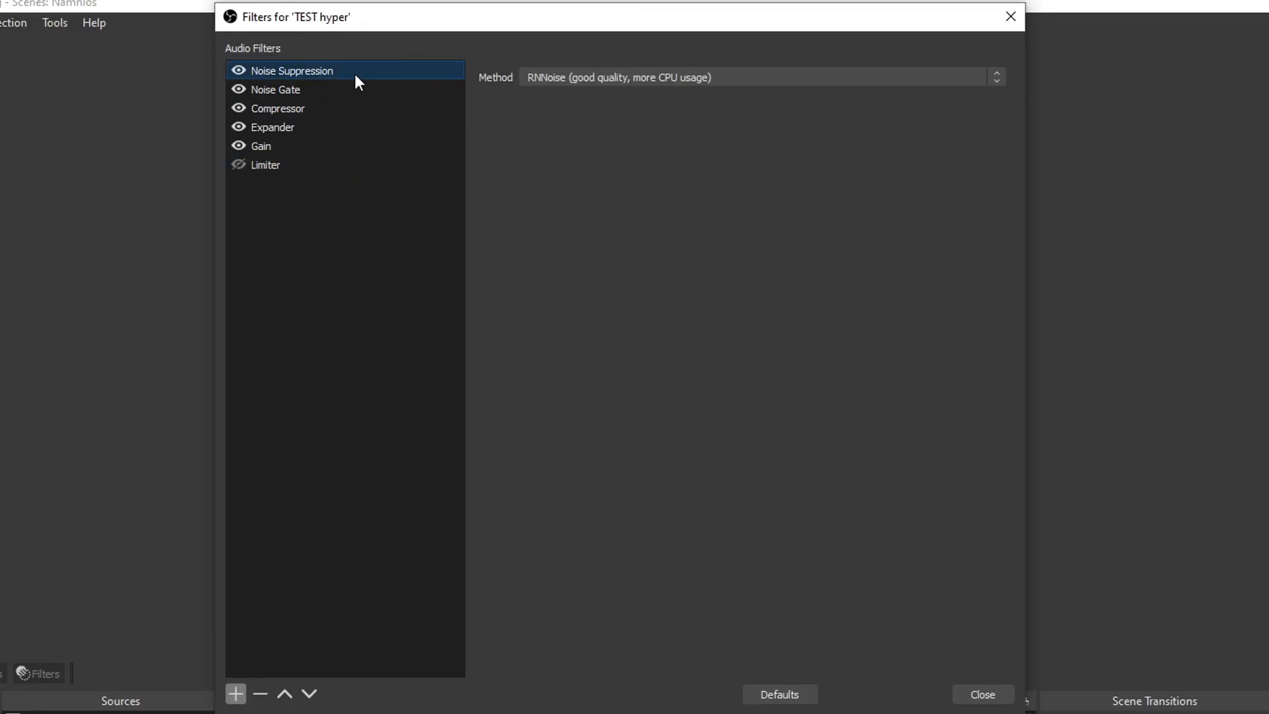
mouse_move(339, 109)
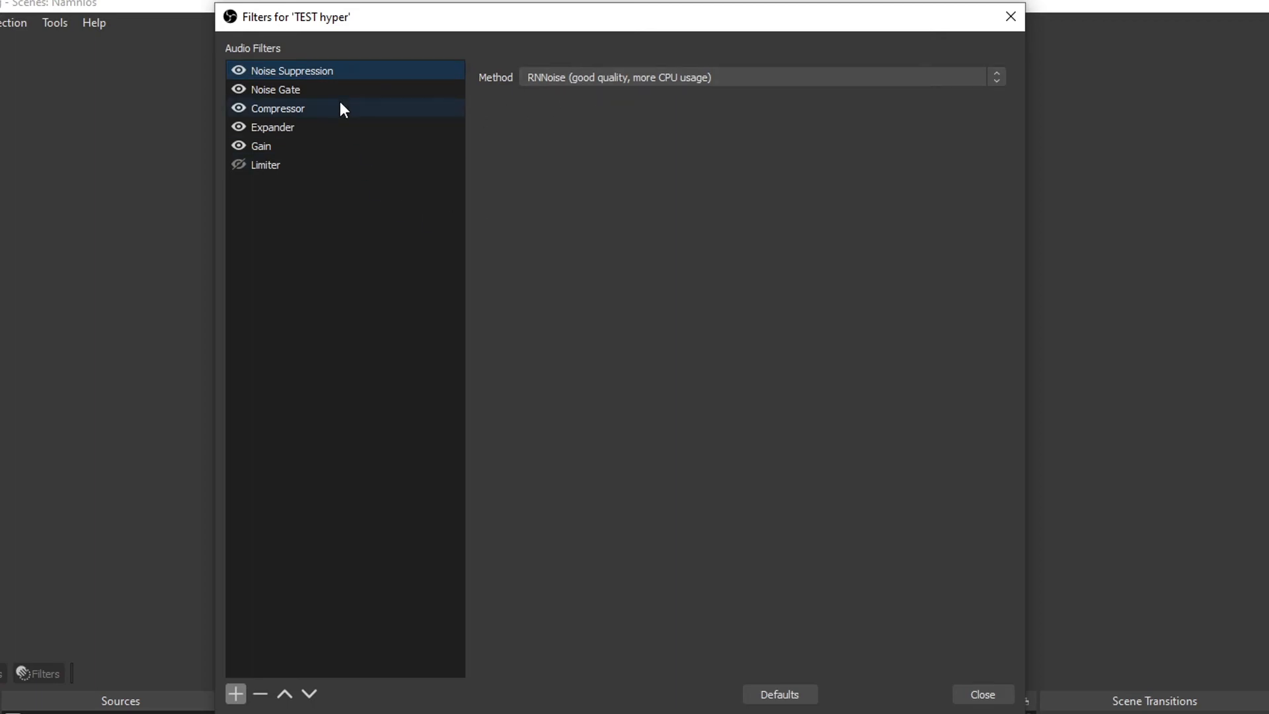
mouse_move(526, 97)
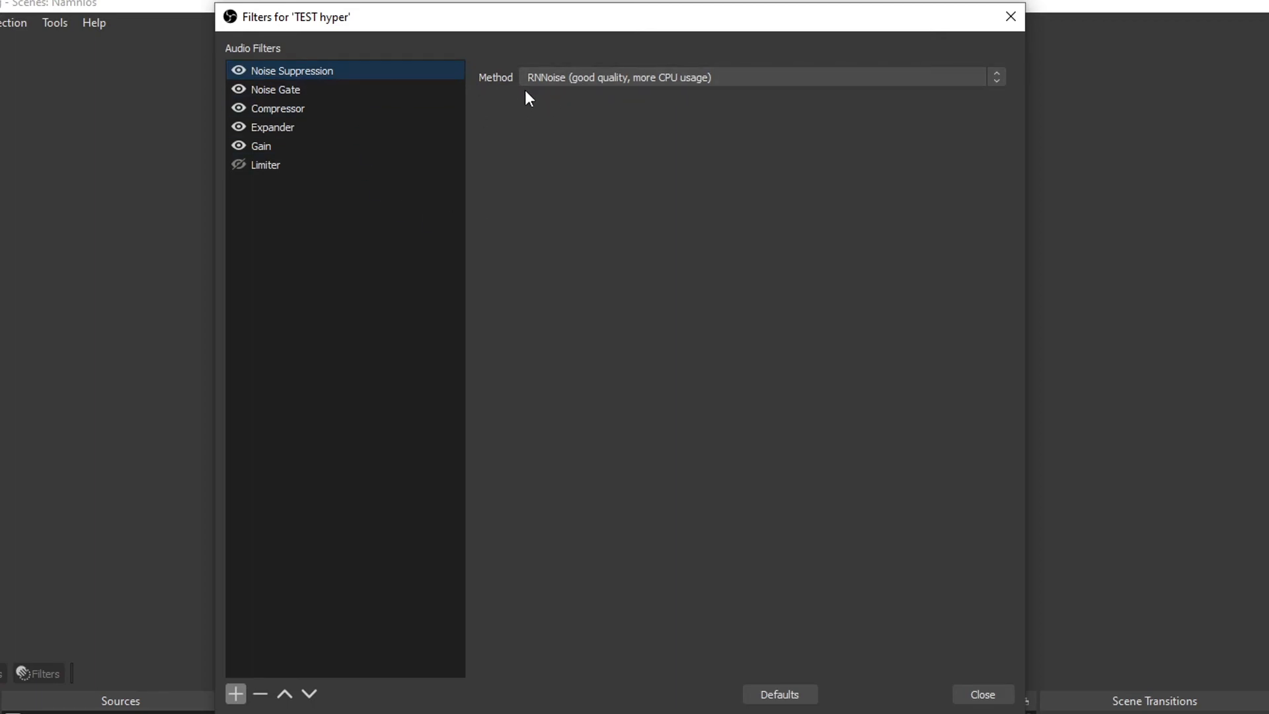
mouse_move(654, 91)
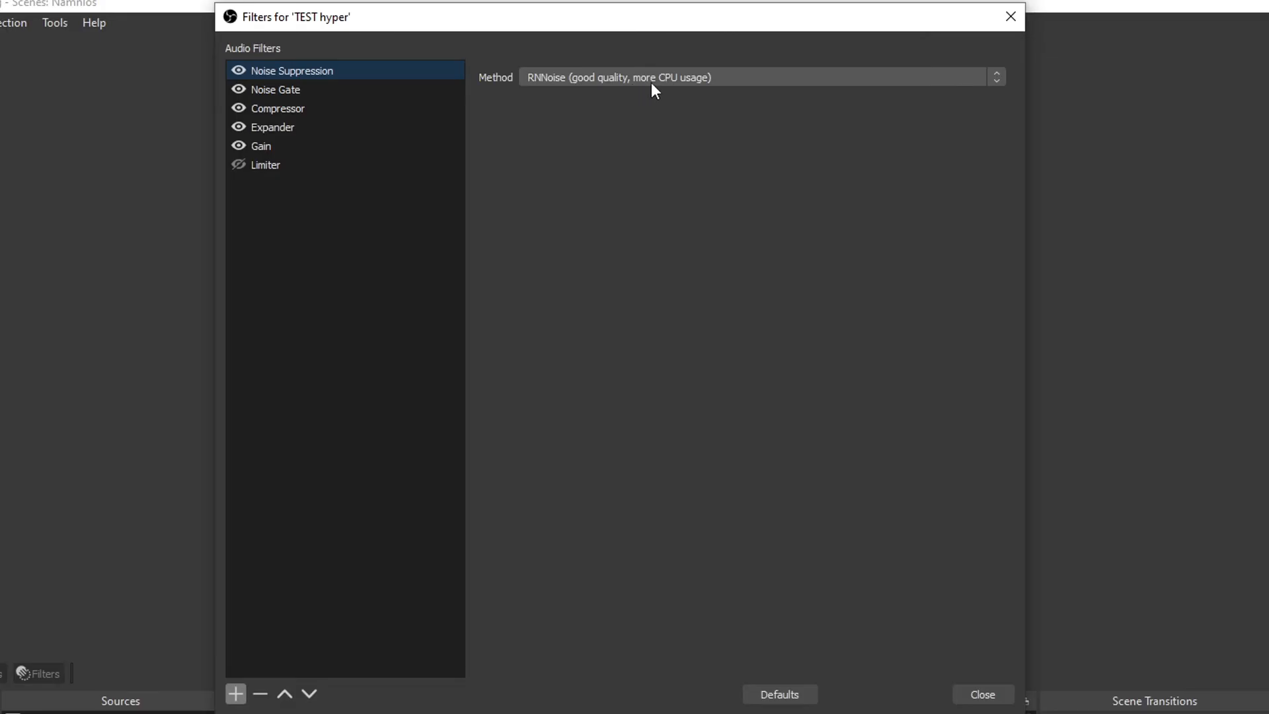
left_click(756, 76)
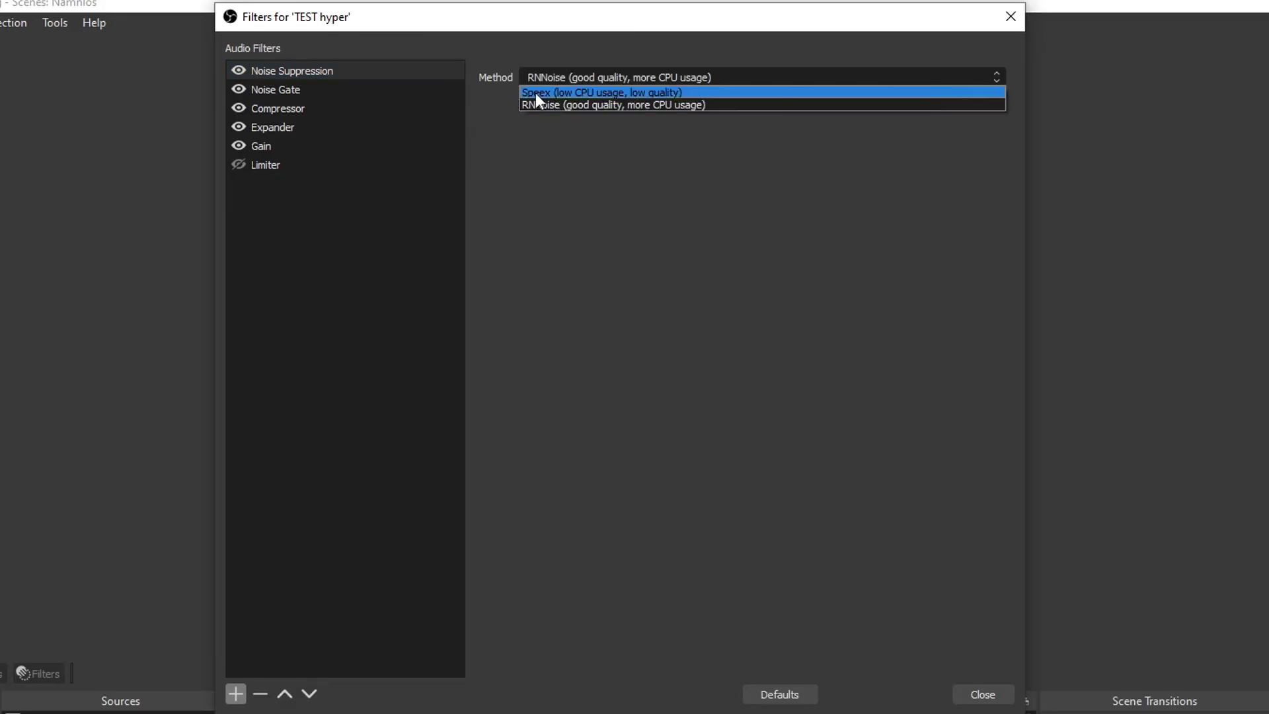
mouse_move(635, 106)
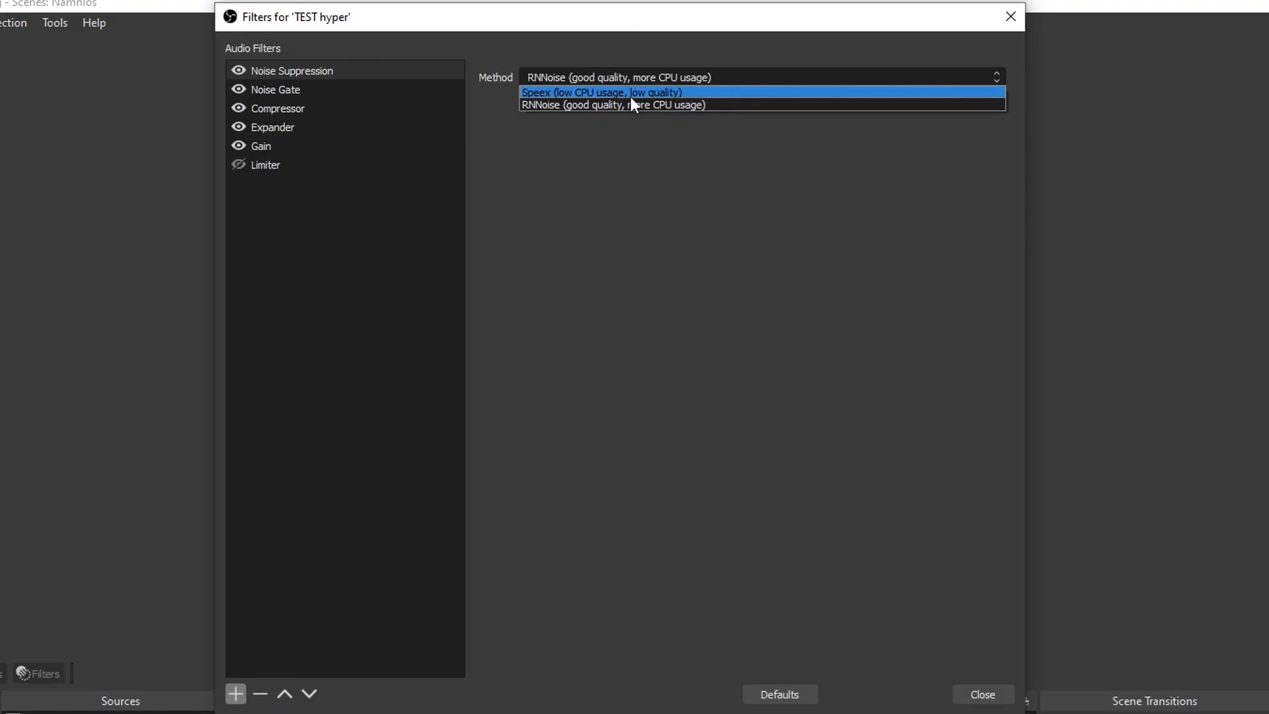
left_click(613, 104)
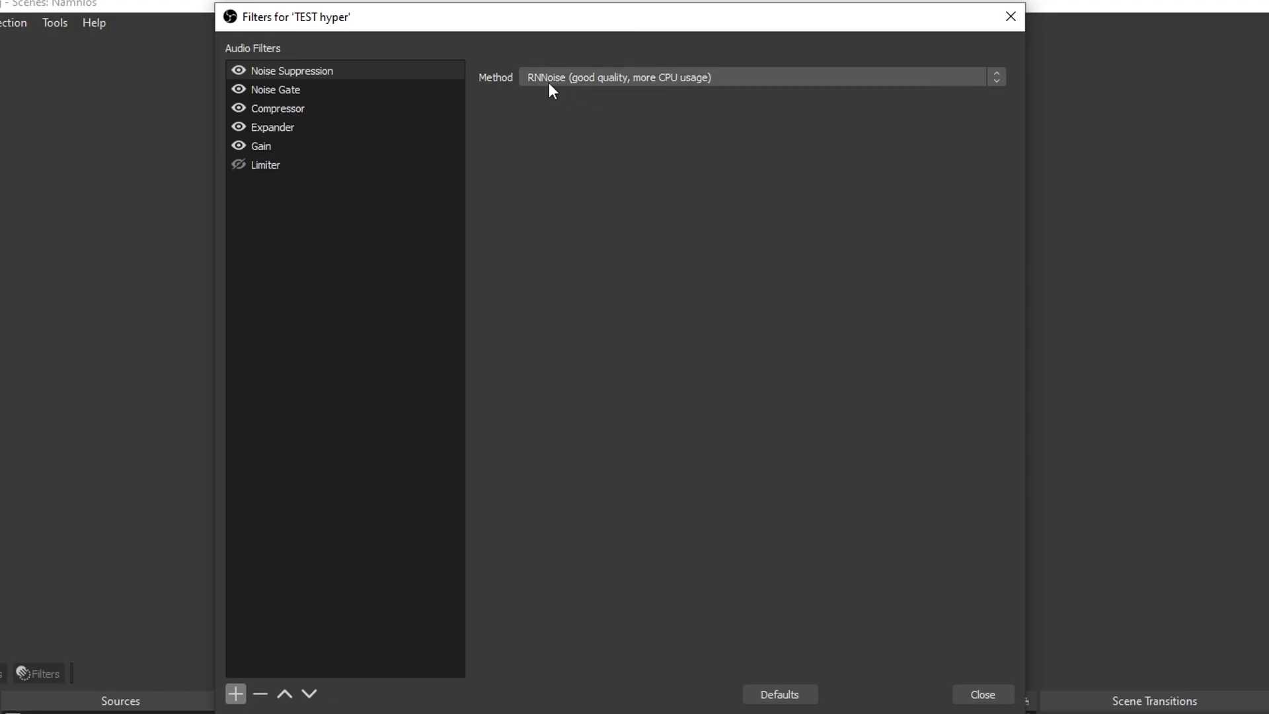
mouse_move(533, 91)
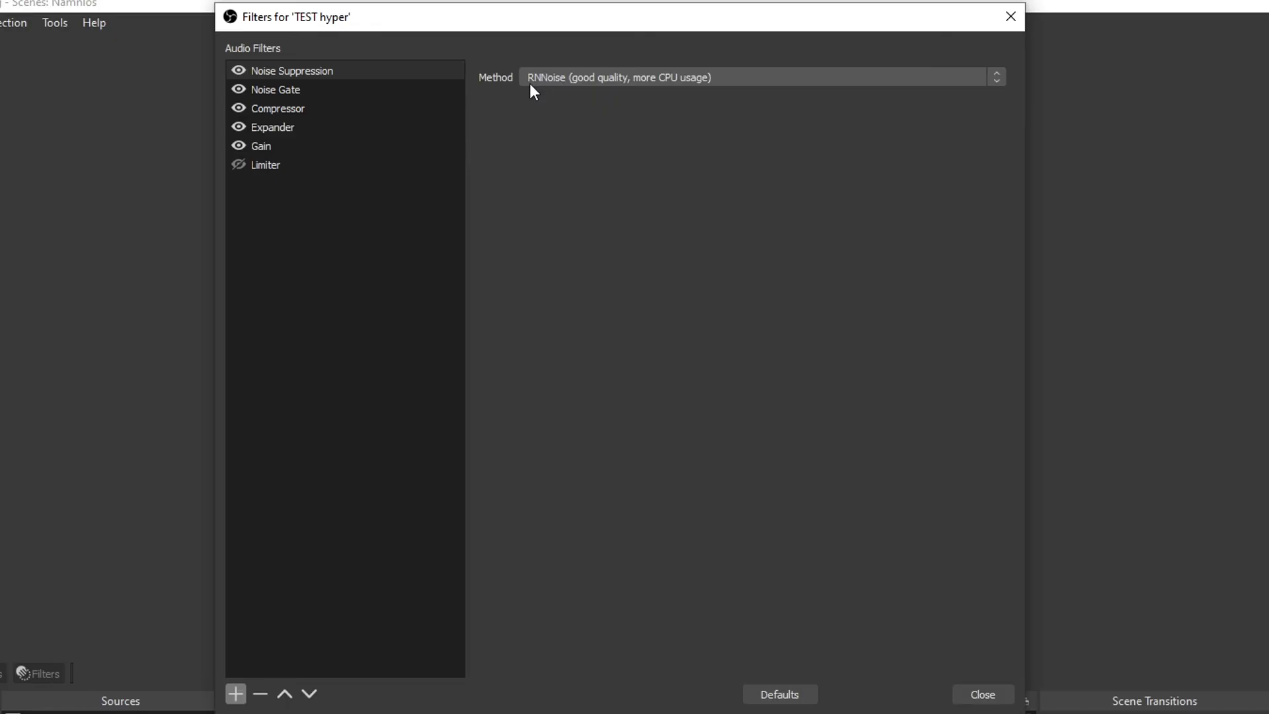
Show the Noise Gate settings: close threshold -35 dB, open threshold -26 dB
left_click(276, 89)
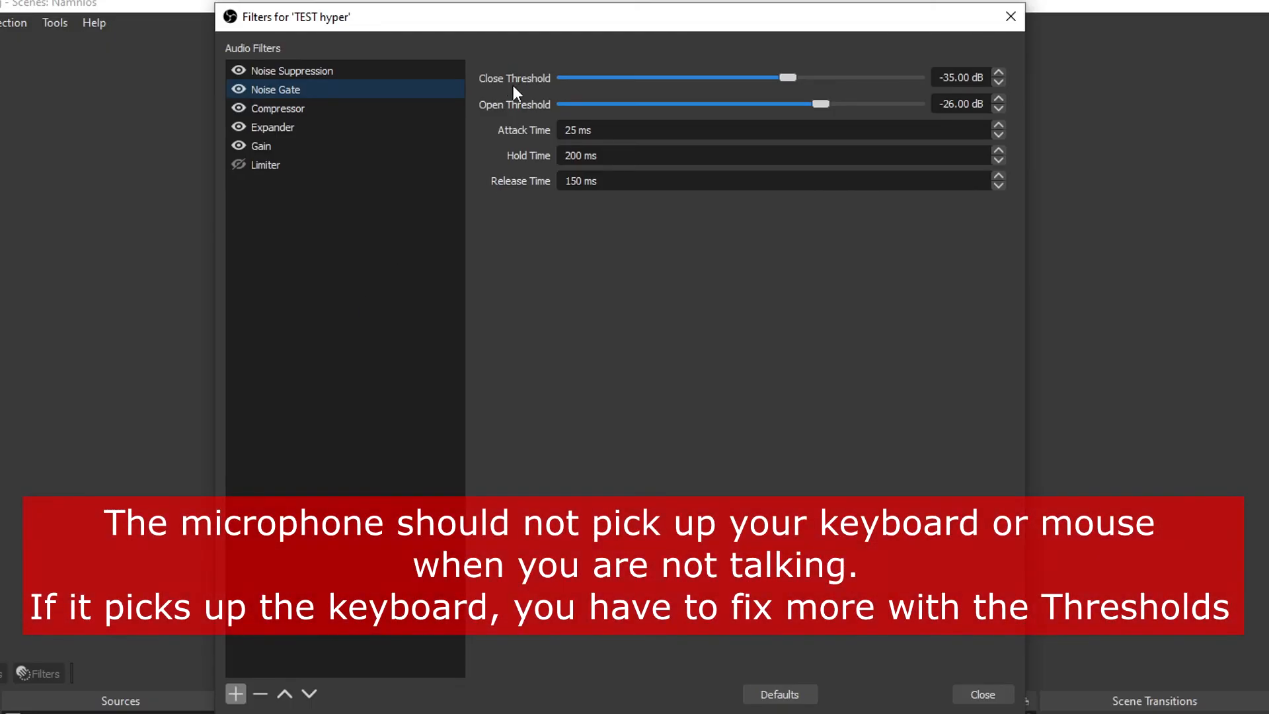
mouse_move(947, 95)
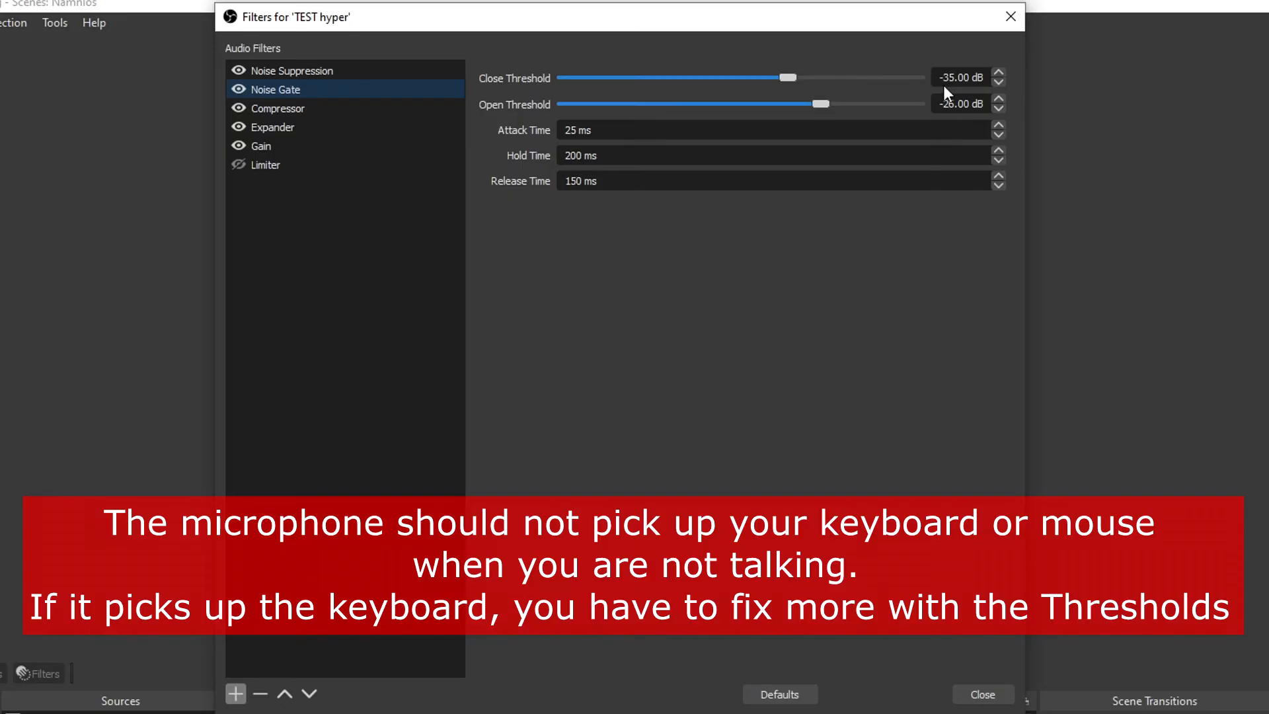
mouse_move(960, 100)
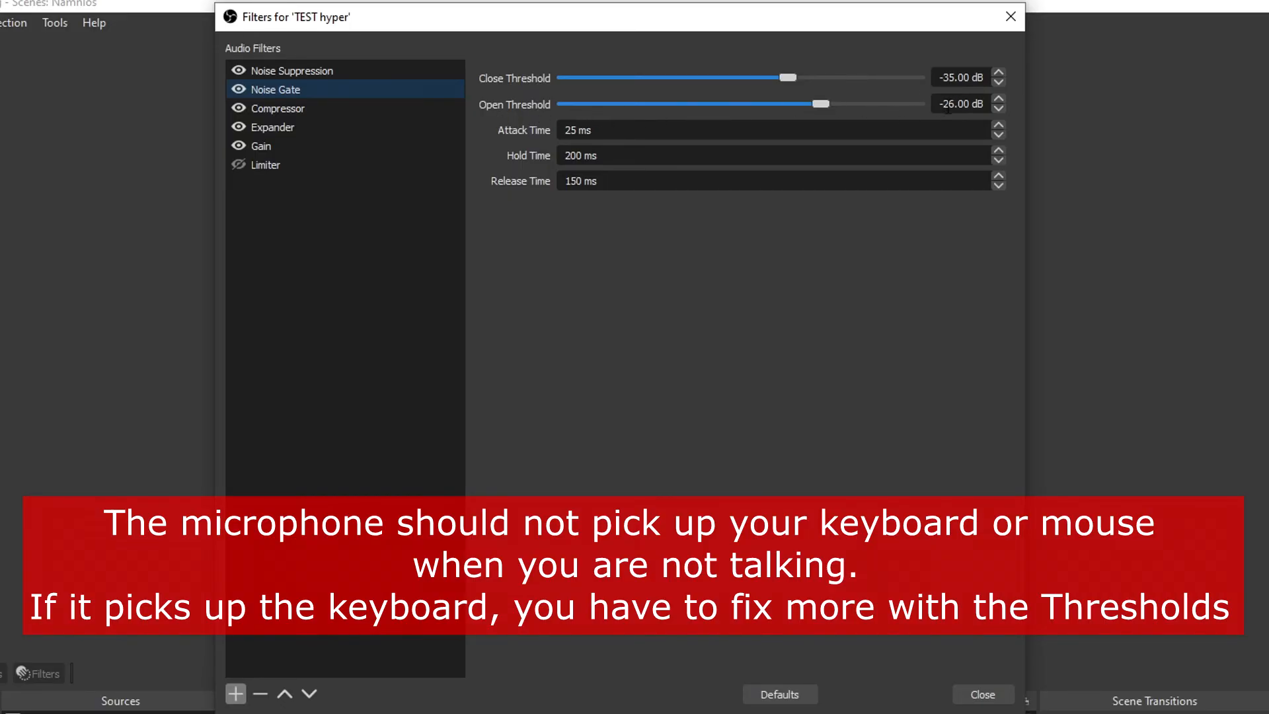
mouse_move(835, 362)
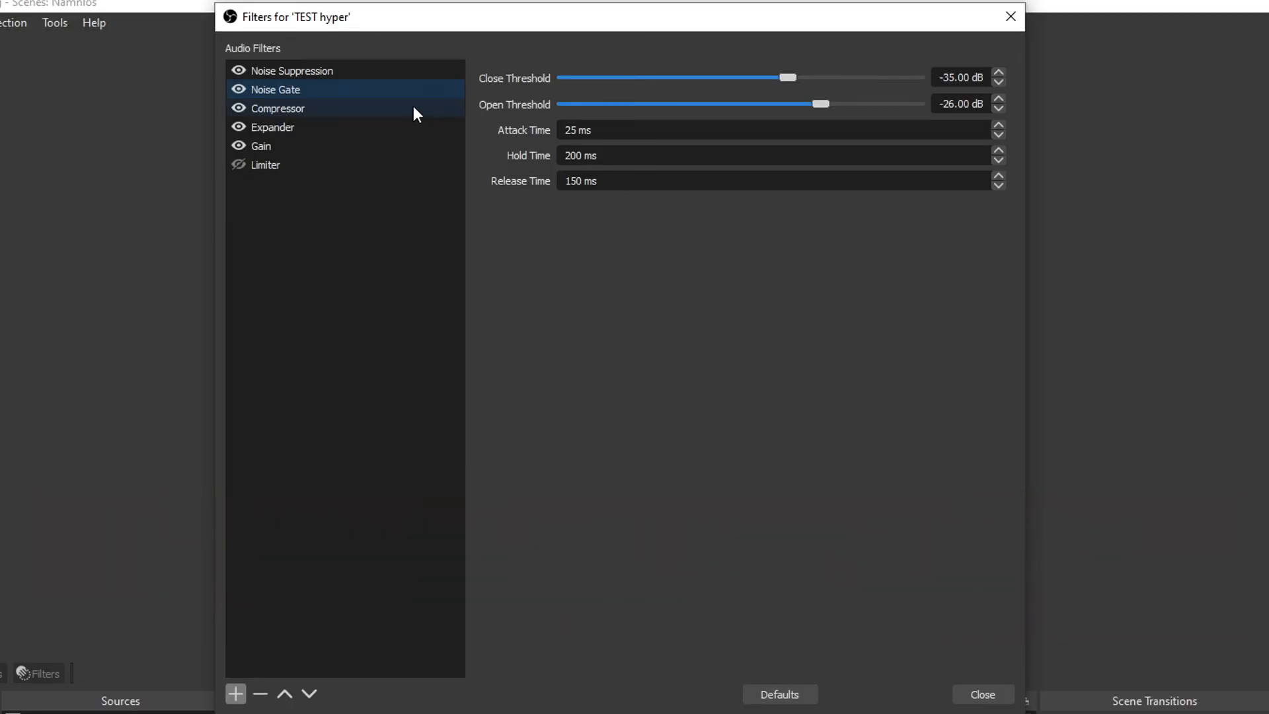
Show the Compressor settings: ratio 4:1, threshold -30 dB, attack 6 ms, release 50 ms
left_click(276, 107)
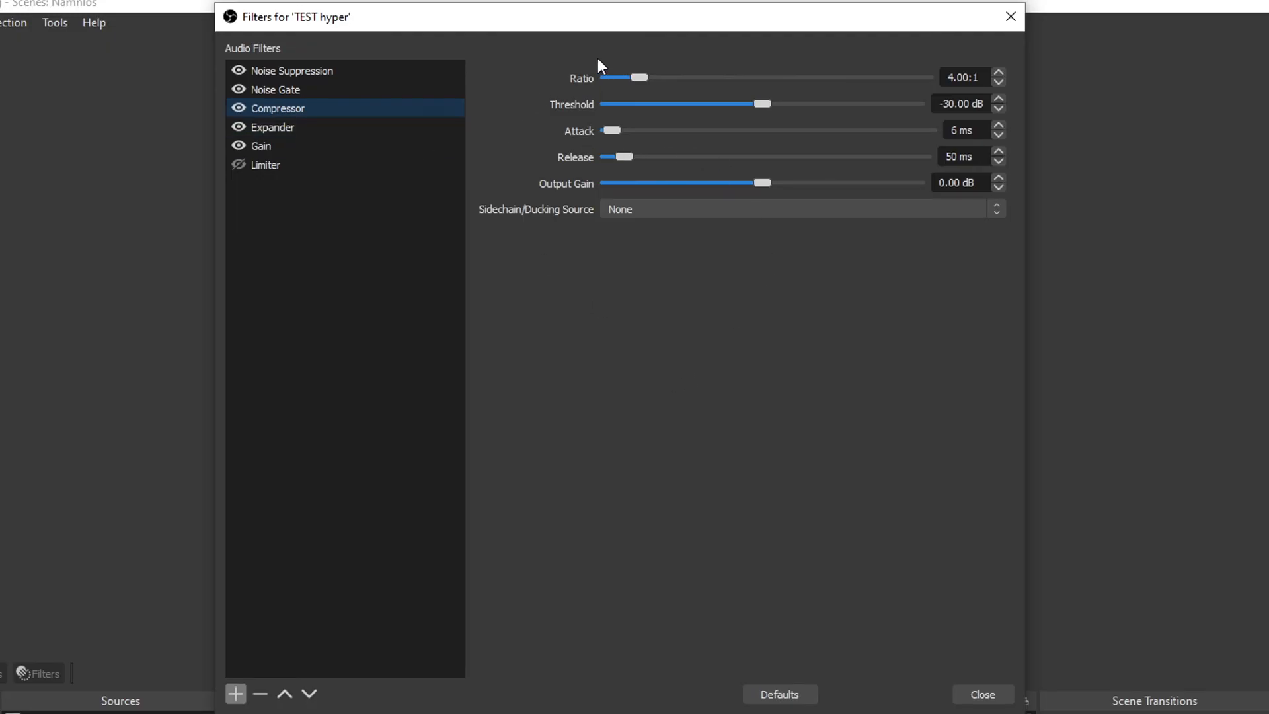
mouse_move(590, 70)
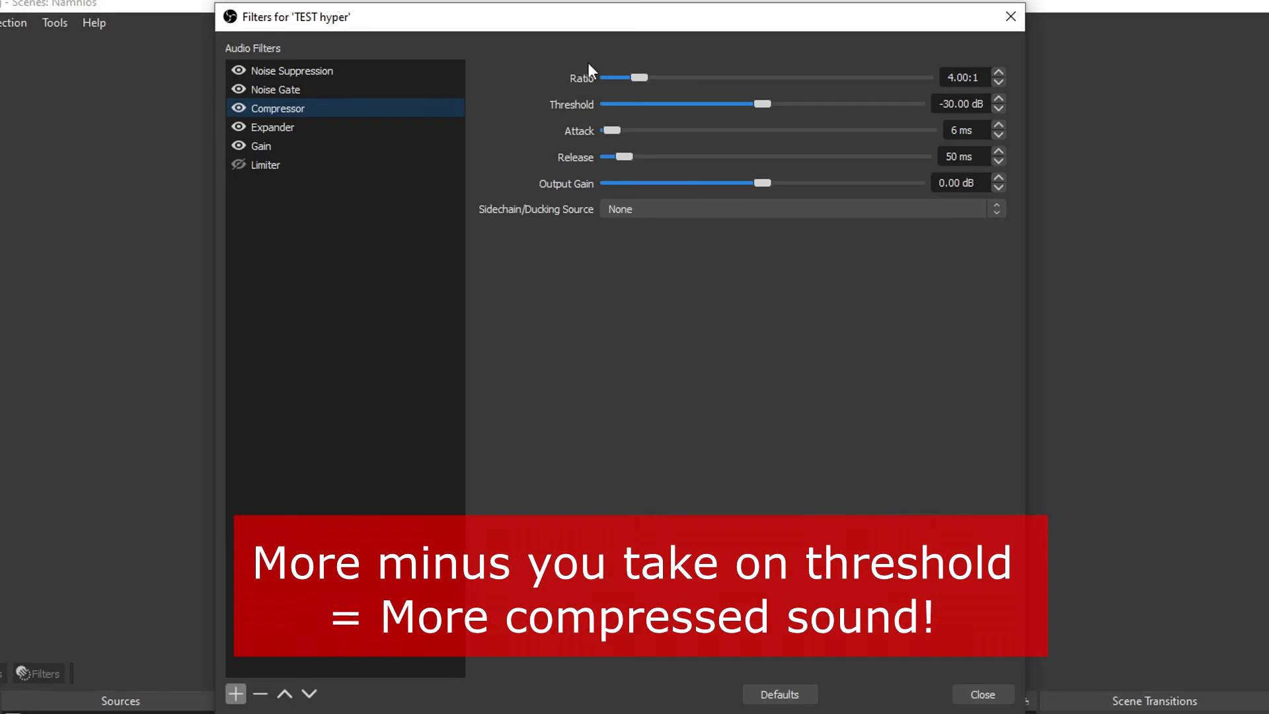
mouse_move(567, 65)
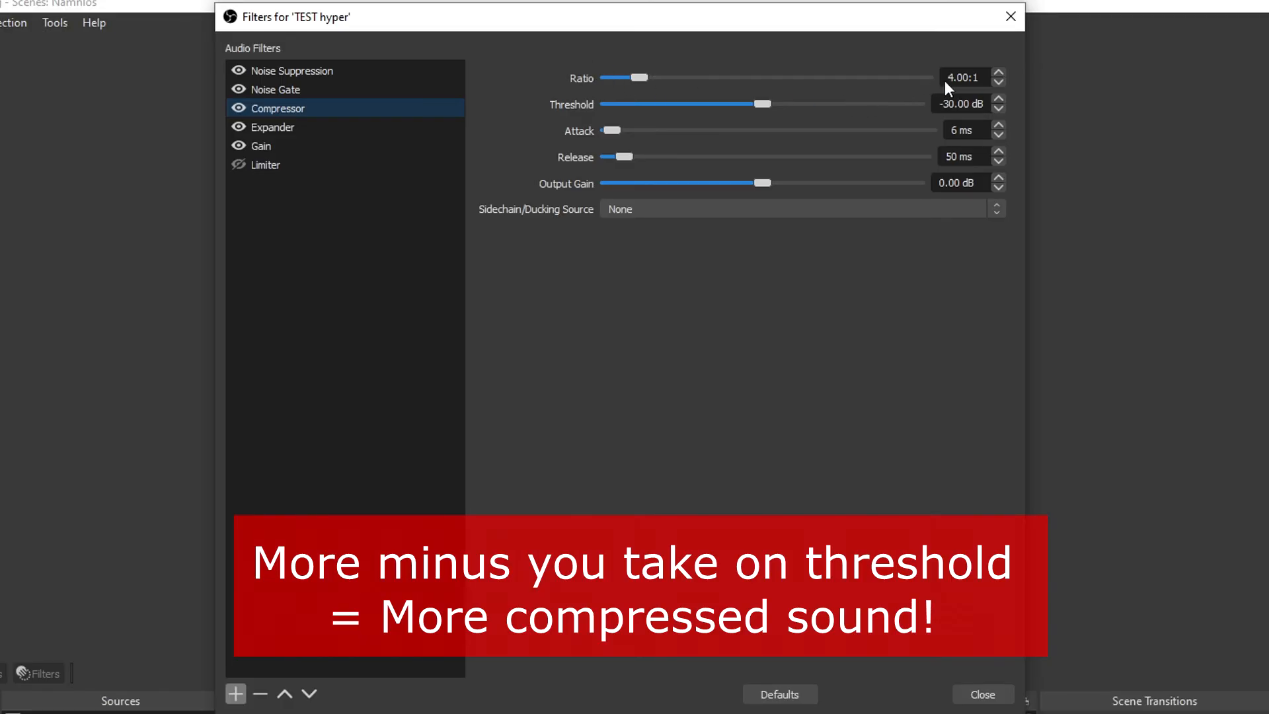
mouse_move(834, 114)
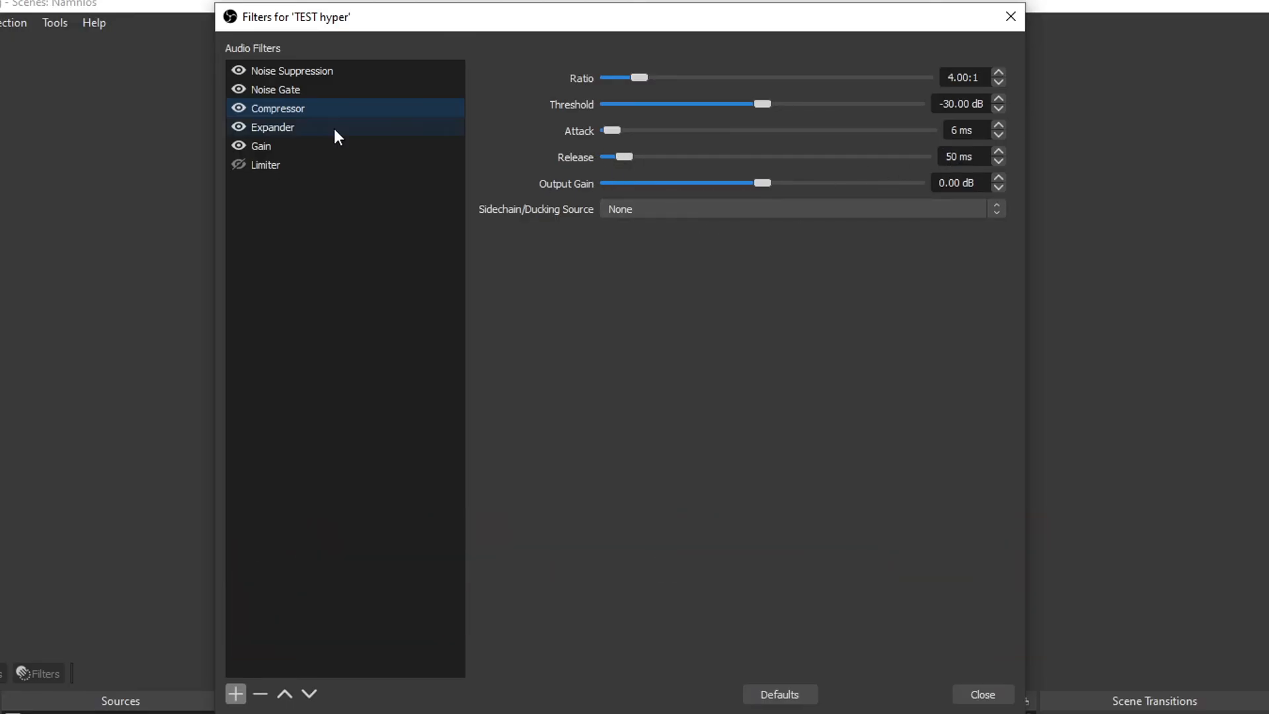
Show the Expander settings: ratio 2:1, threshold -40 dB, RMS detection
left_click(272, 127)
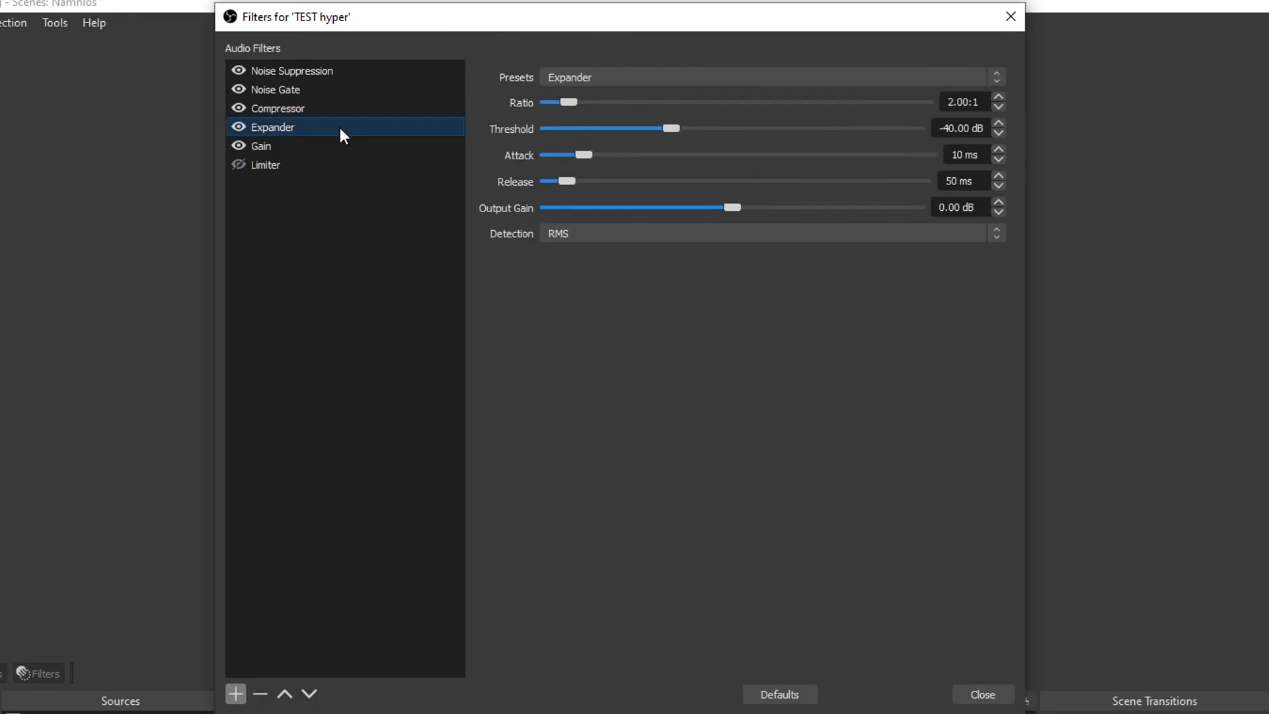
mouse_move(694, 427)
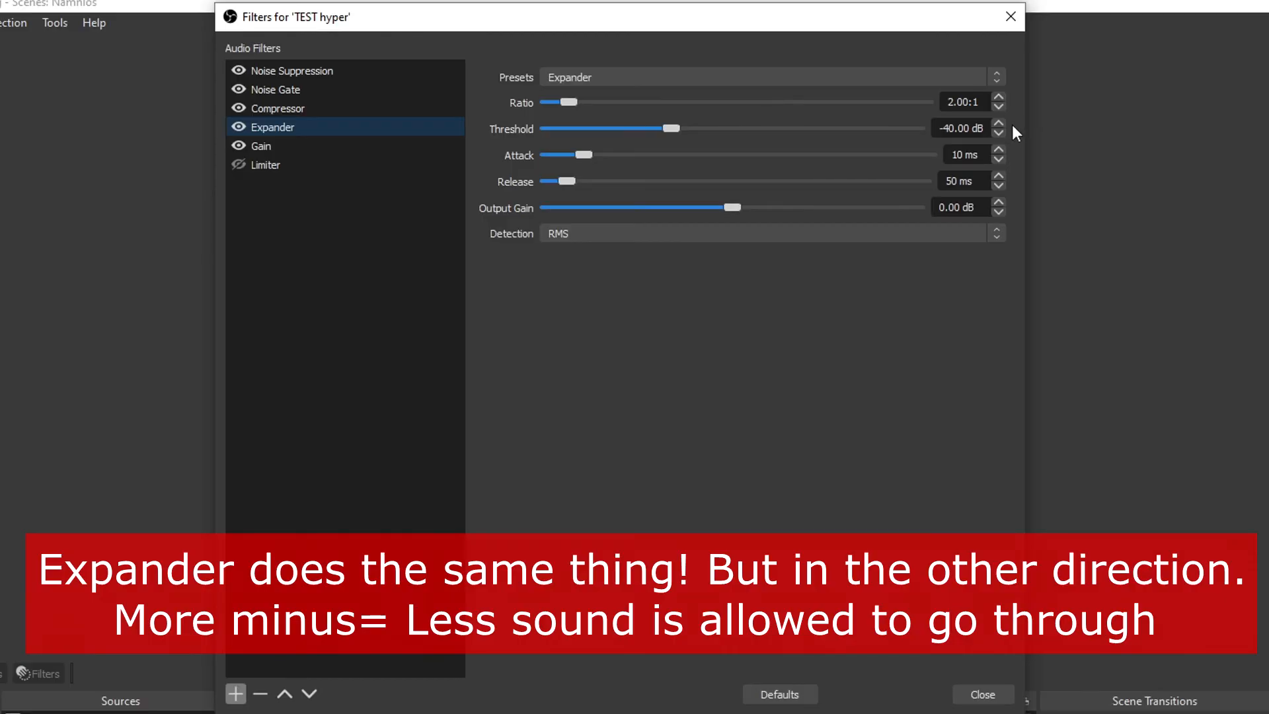
mouse_move(1008, 136)
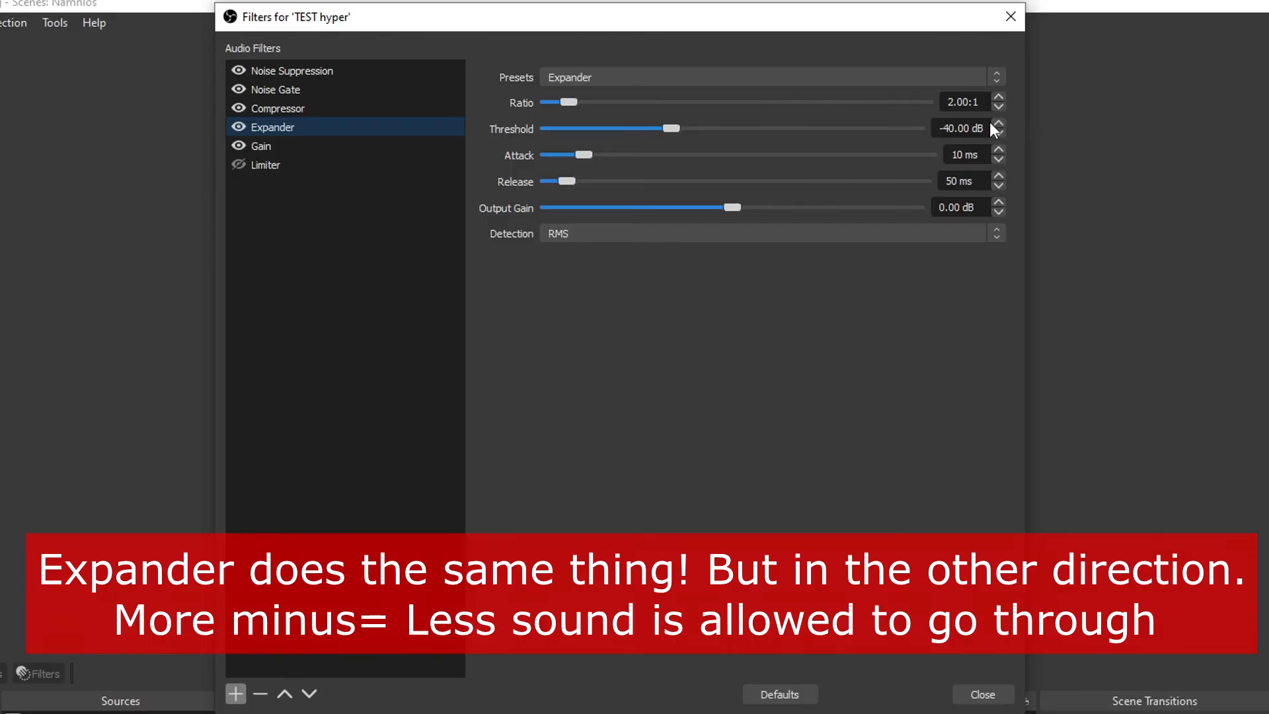
mouse_move(776, 127)
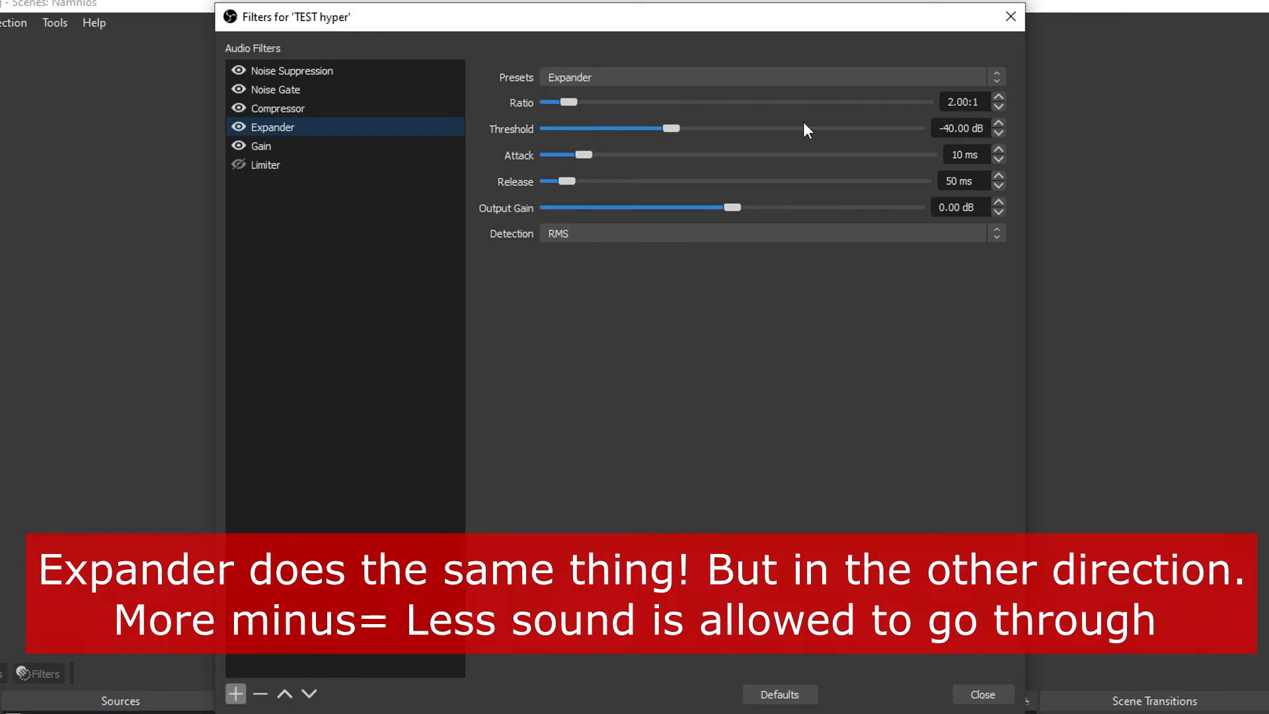
mouse_move(744, 145)
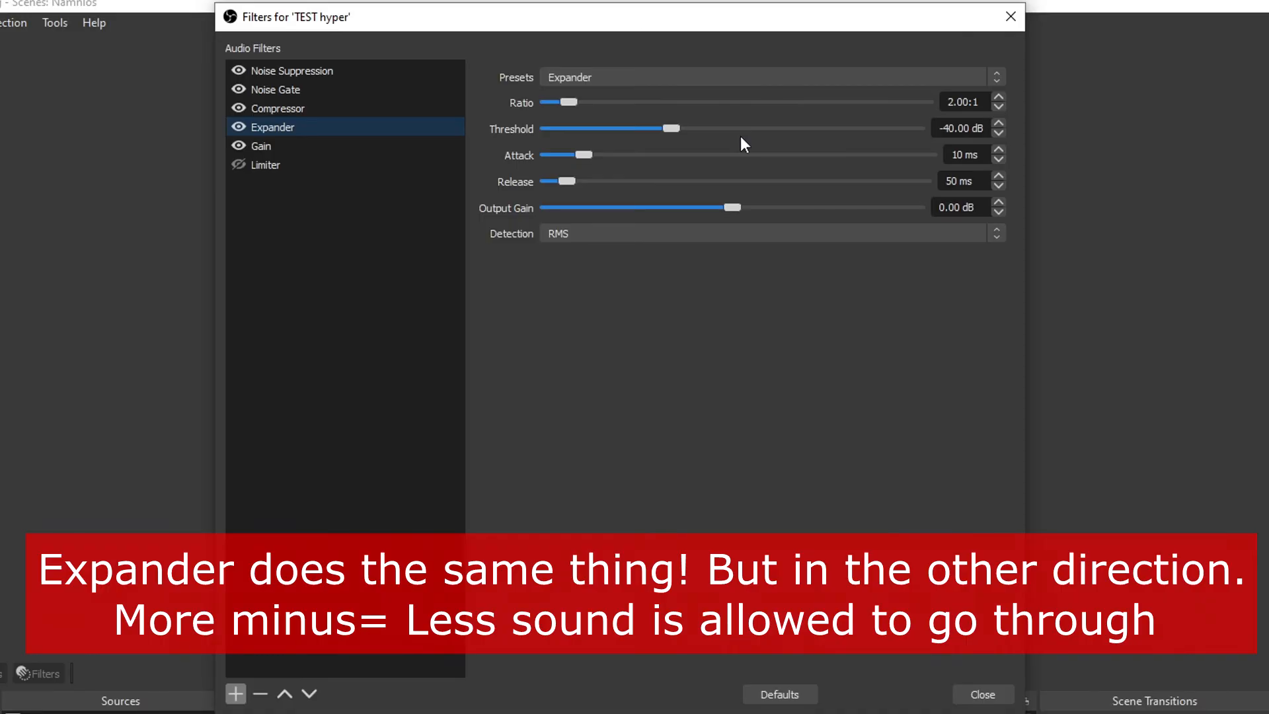
mouse_move(648, 141)
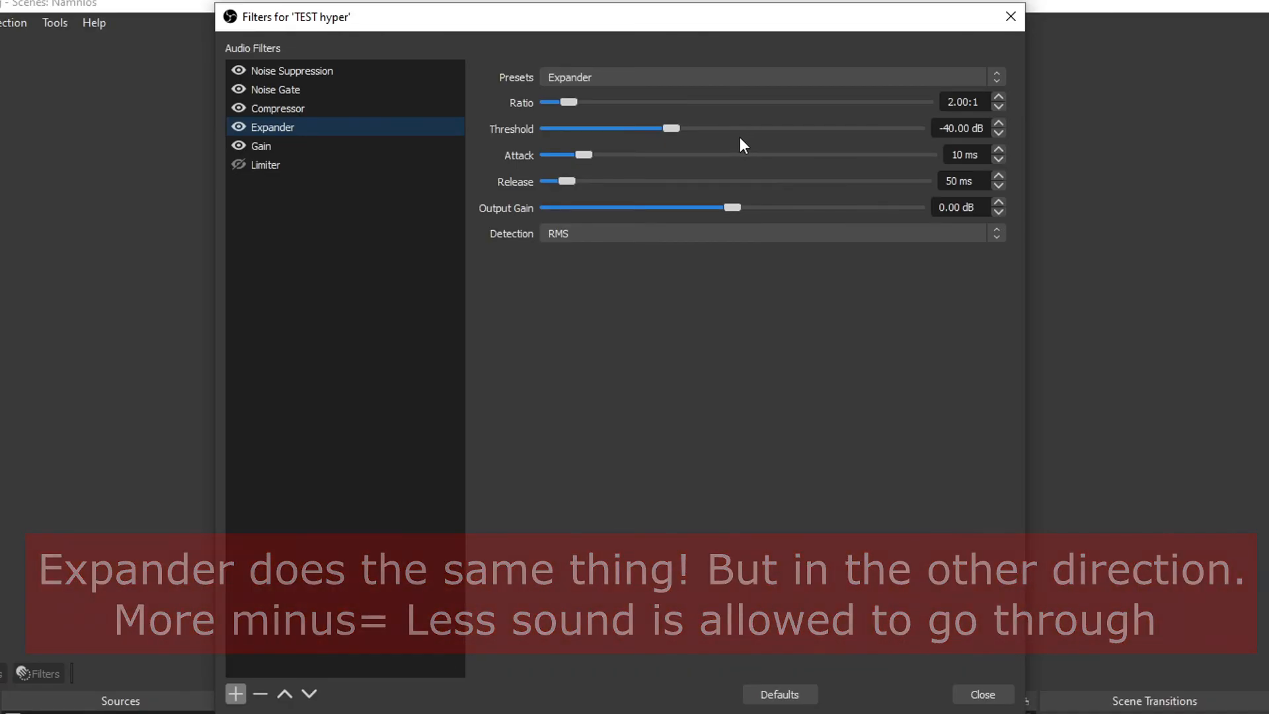
mouse_move(506, 172)
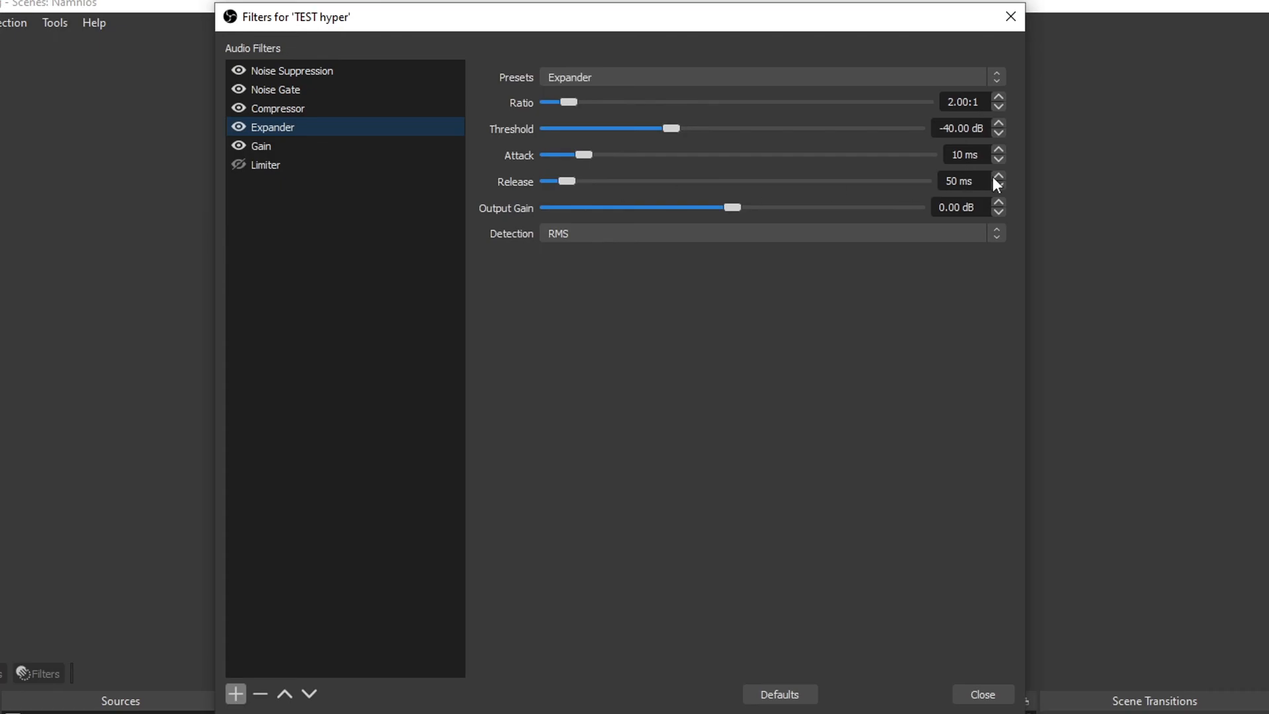
mouse_move(524, 220)
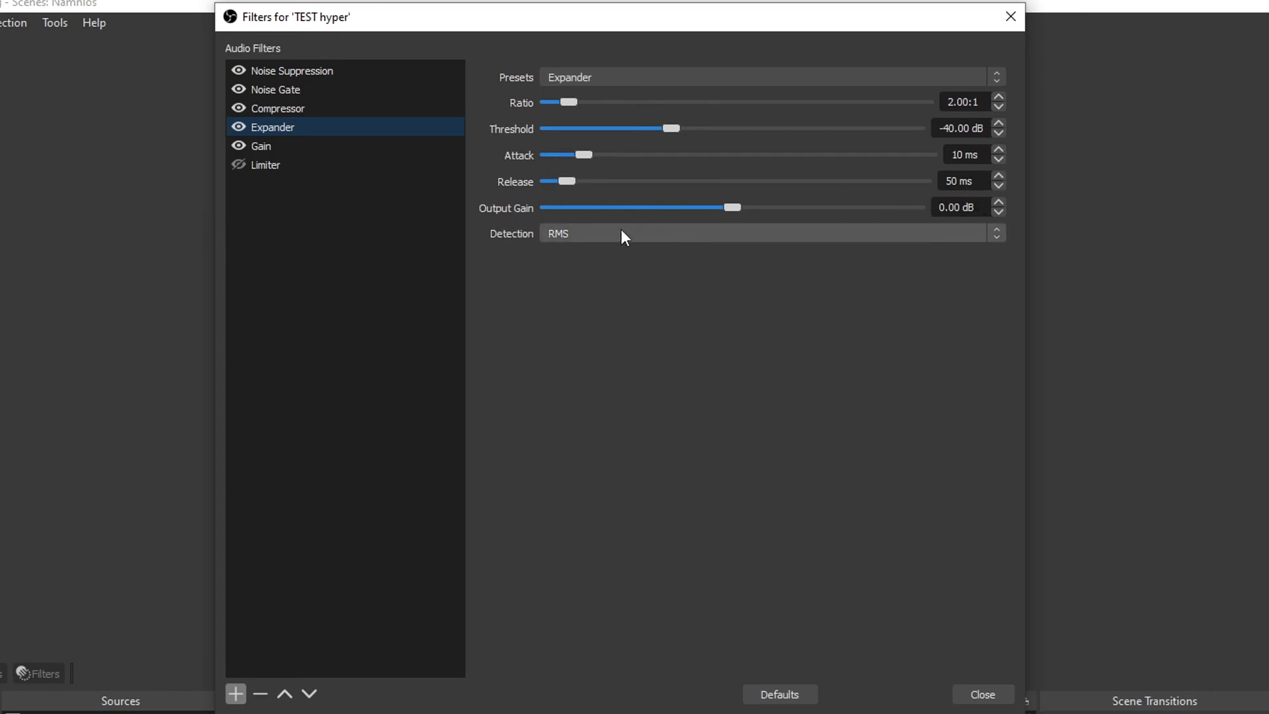
mouse_move(568, 250)
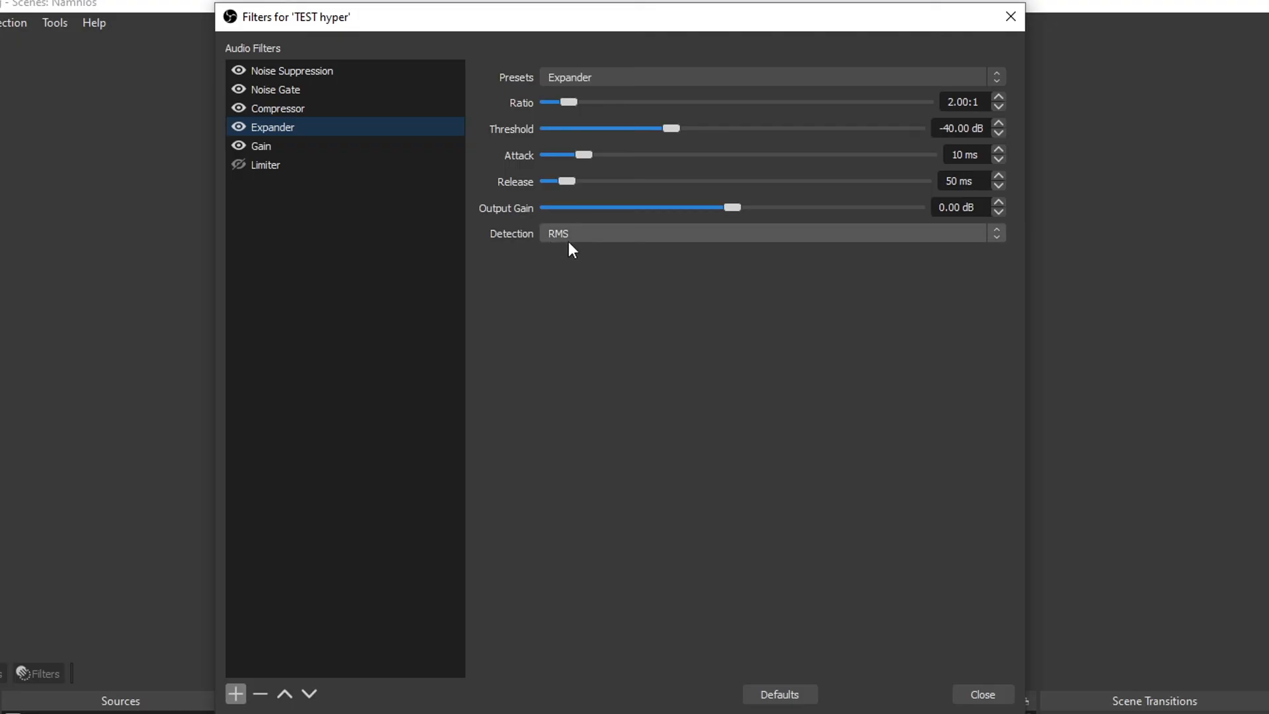
Show the Gain filter settings with its 4.00 dB boost
left_click(260, 146)
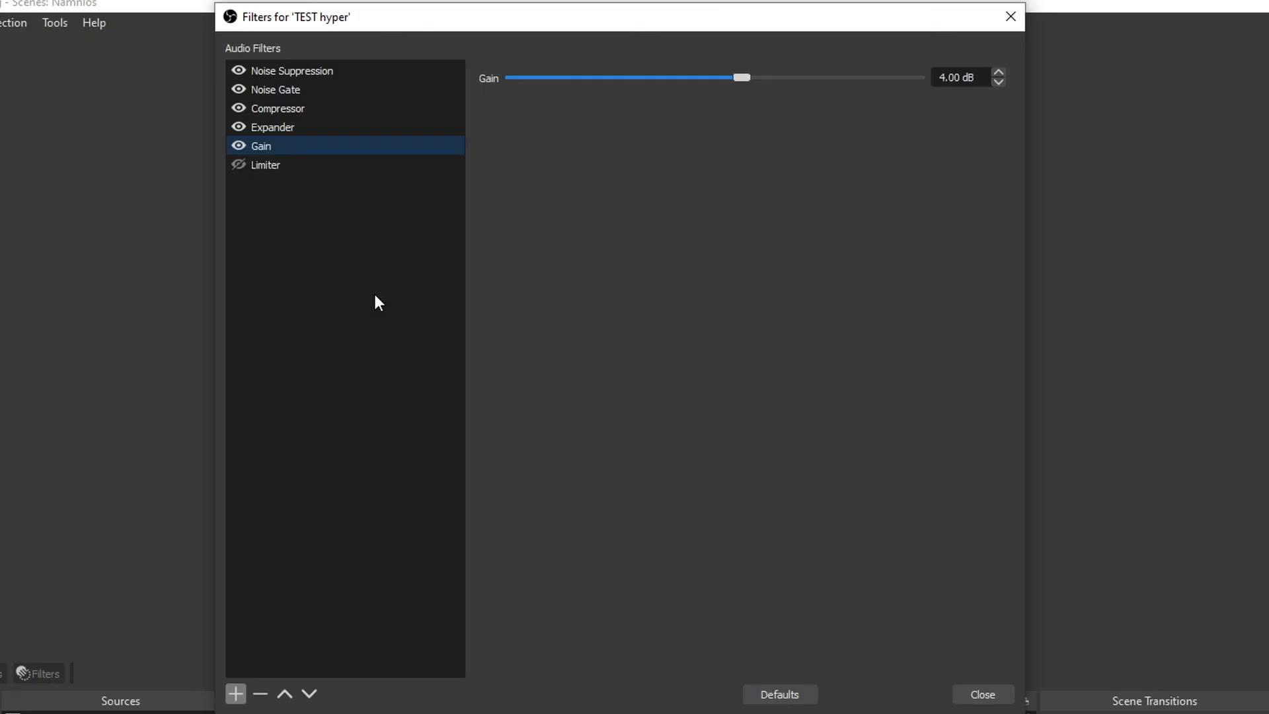
mouse_move(834, 87)
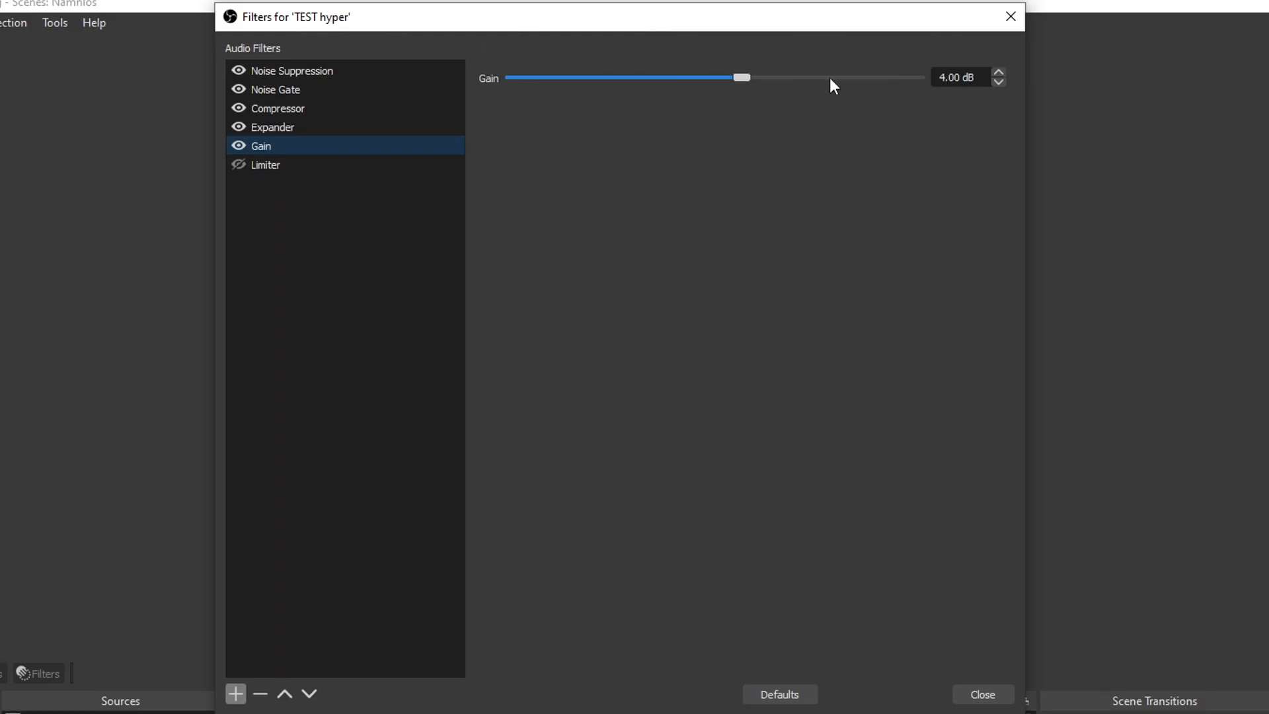
mouse_move(879, 103)
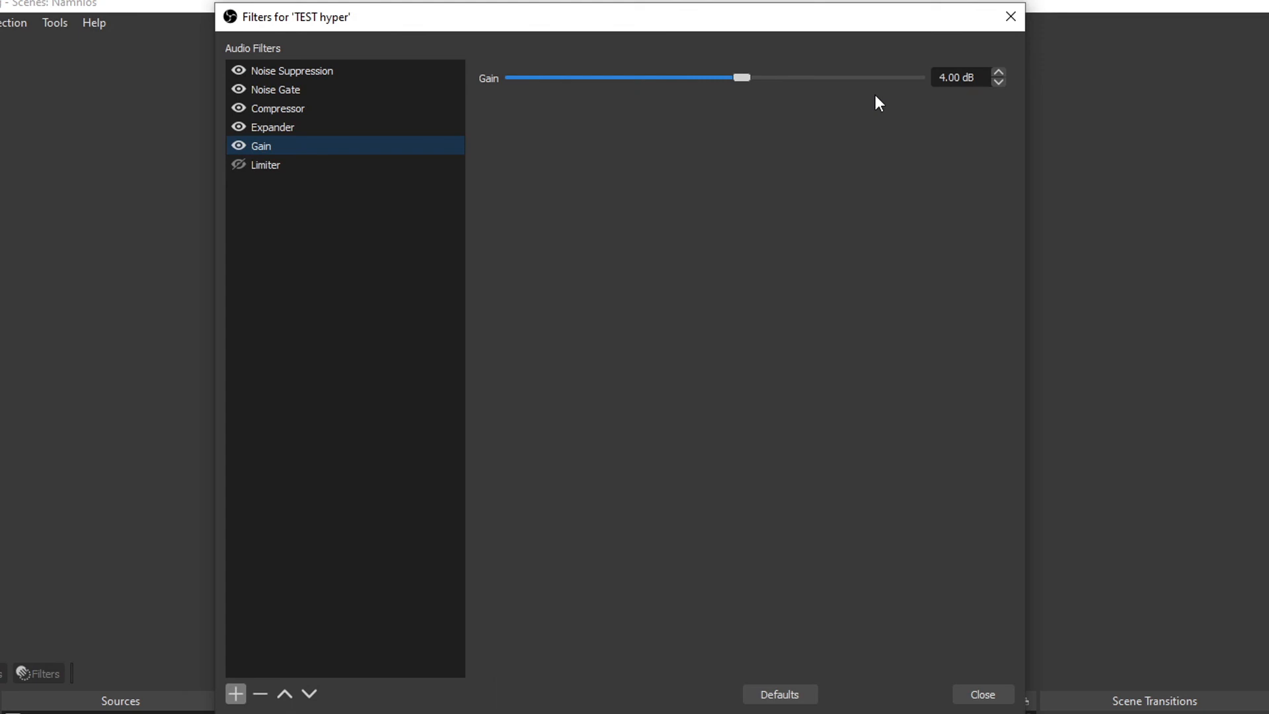
mouse_move(715, 88)
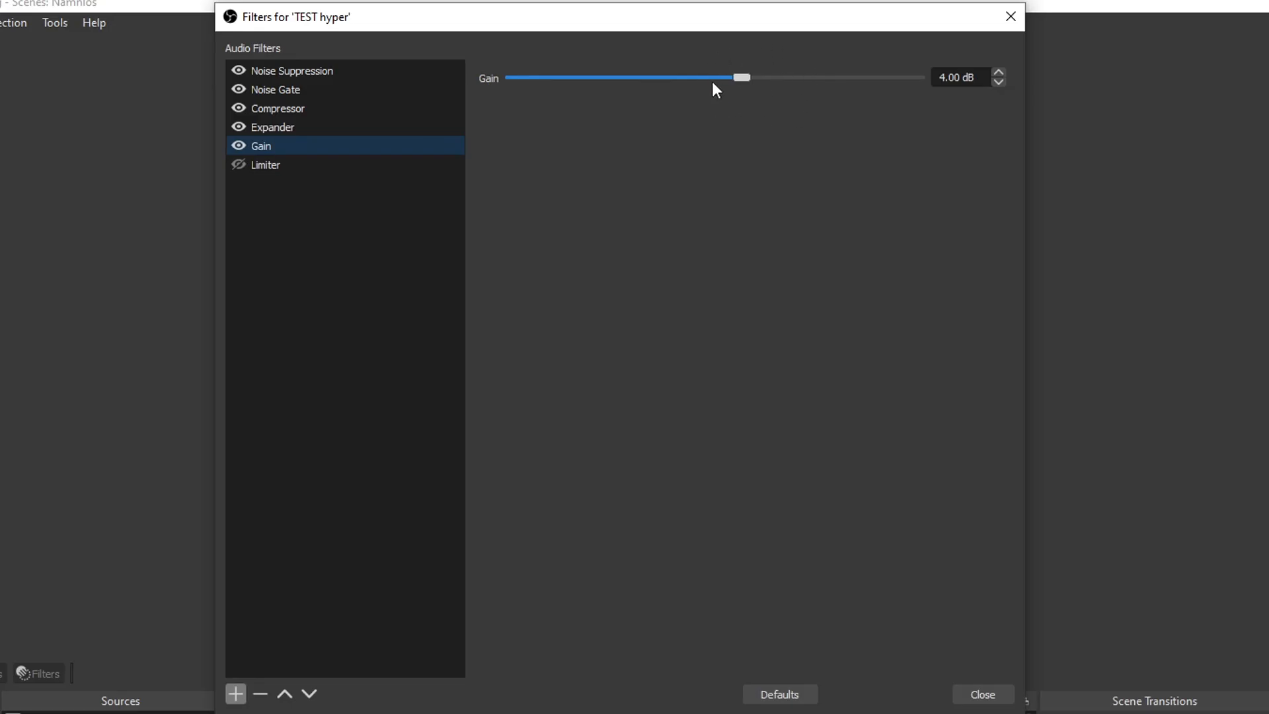
mouse_move(258, 199)
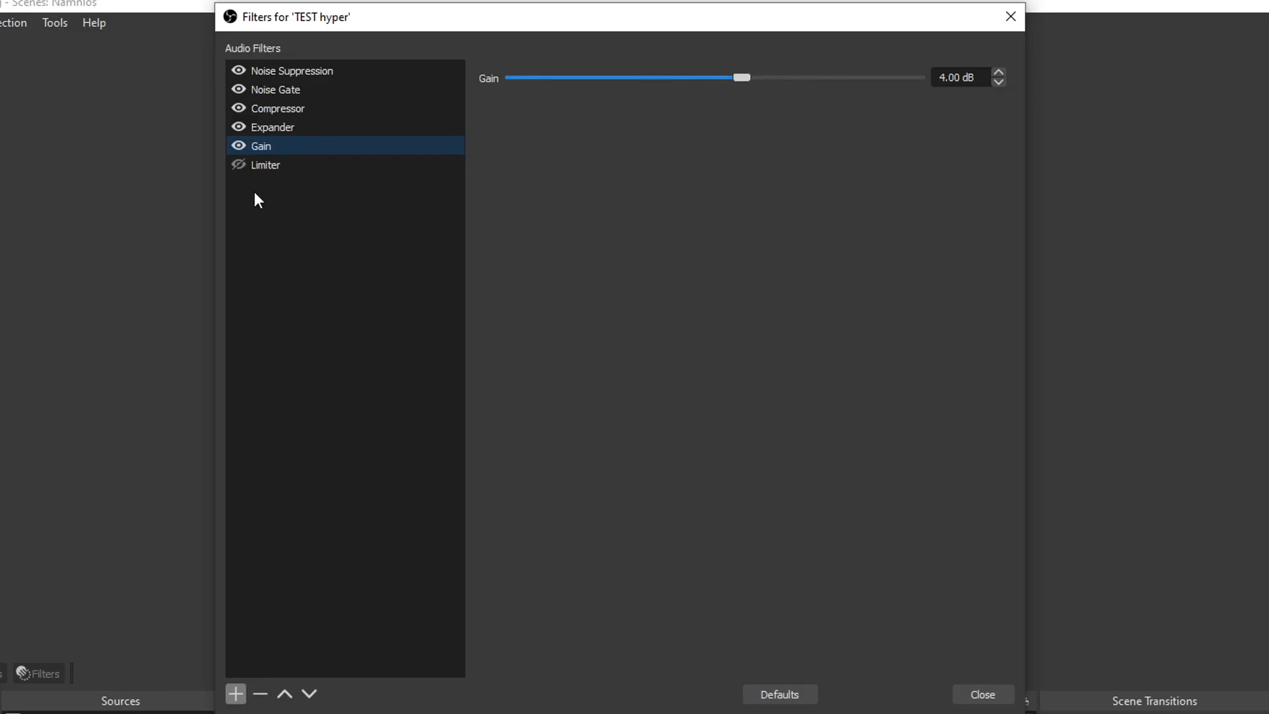
mouse_move(262, 187)
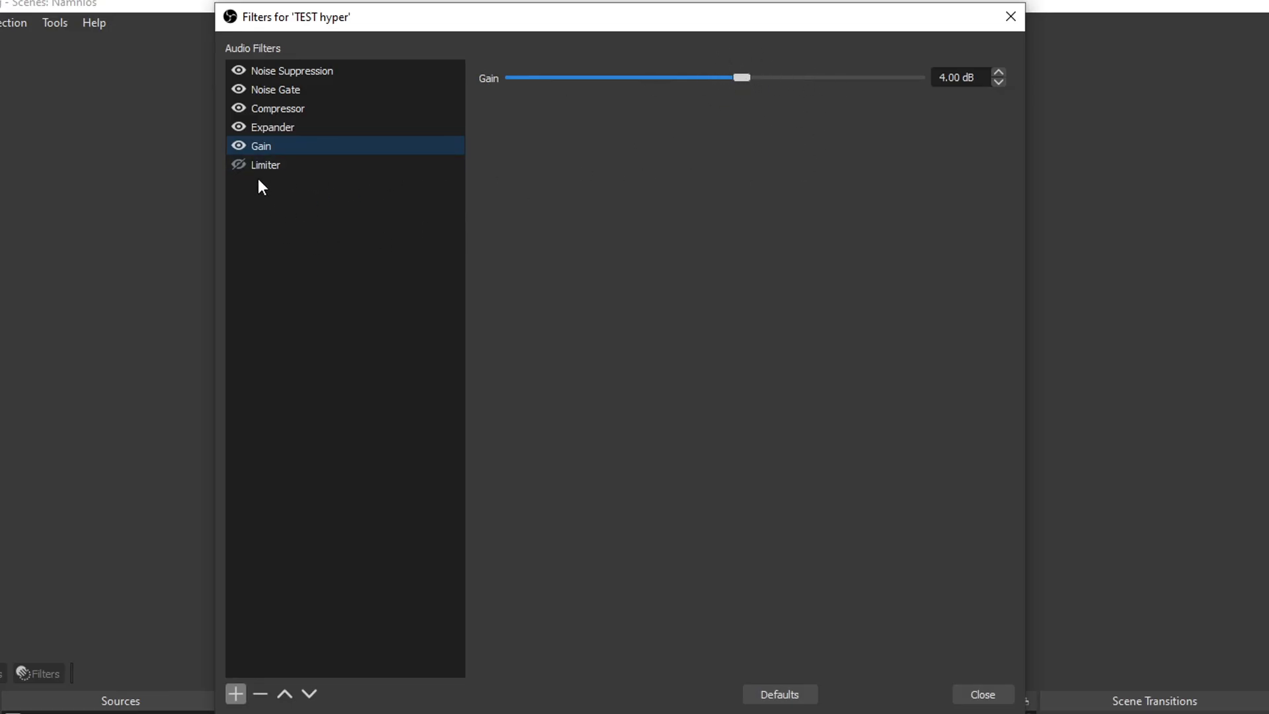
Show the Limiter settings: threshold -6 dB, release 60 ms
left_click(265, 164)
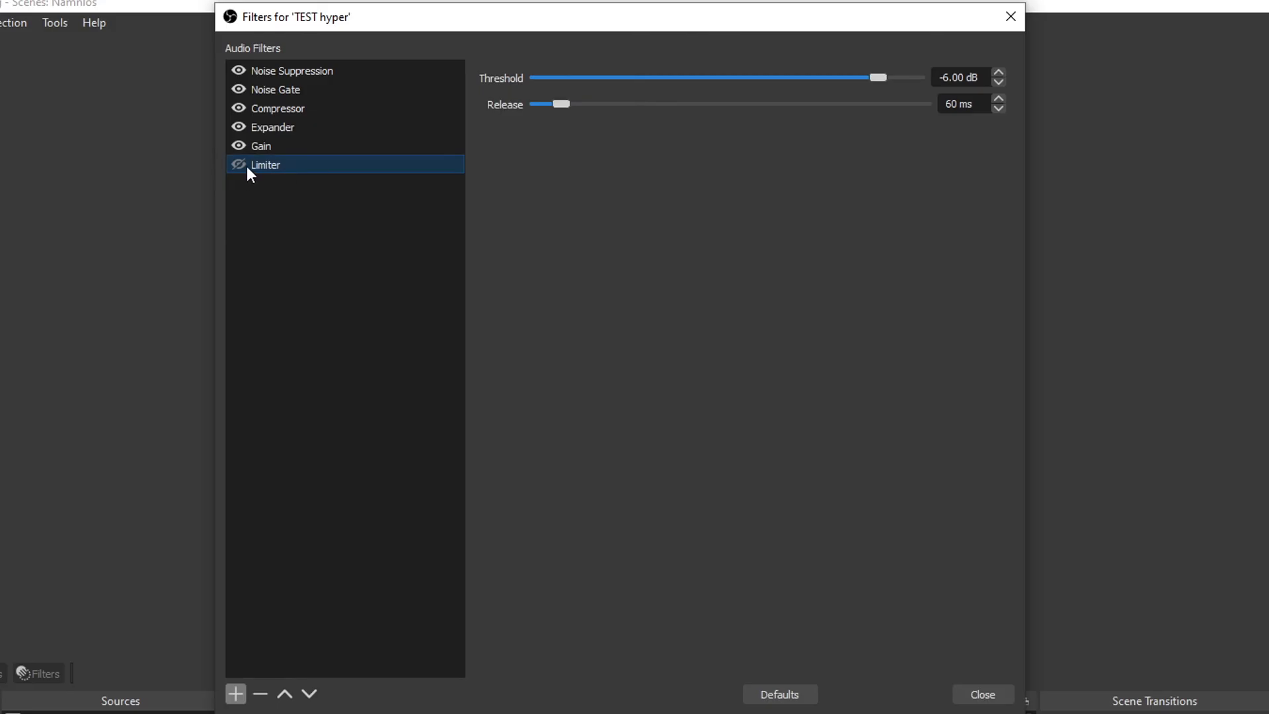
mouse_move(774, 197)
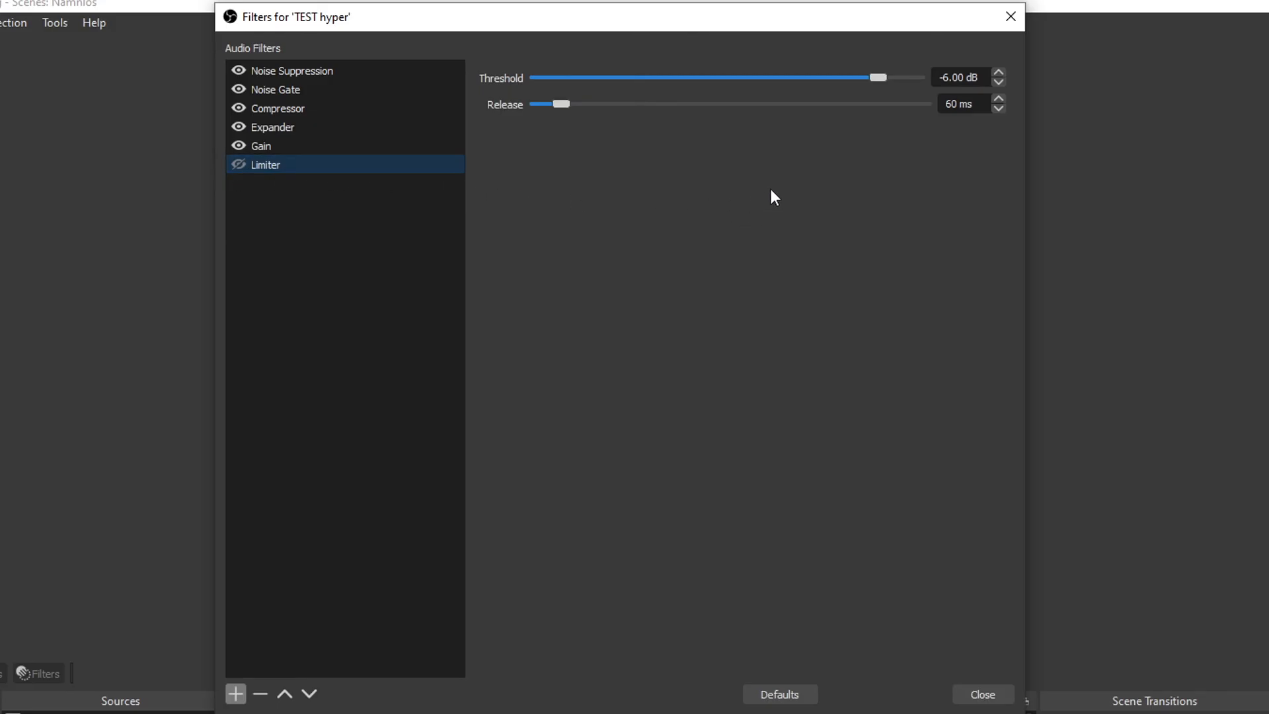
mouse_move(766, 234)
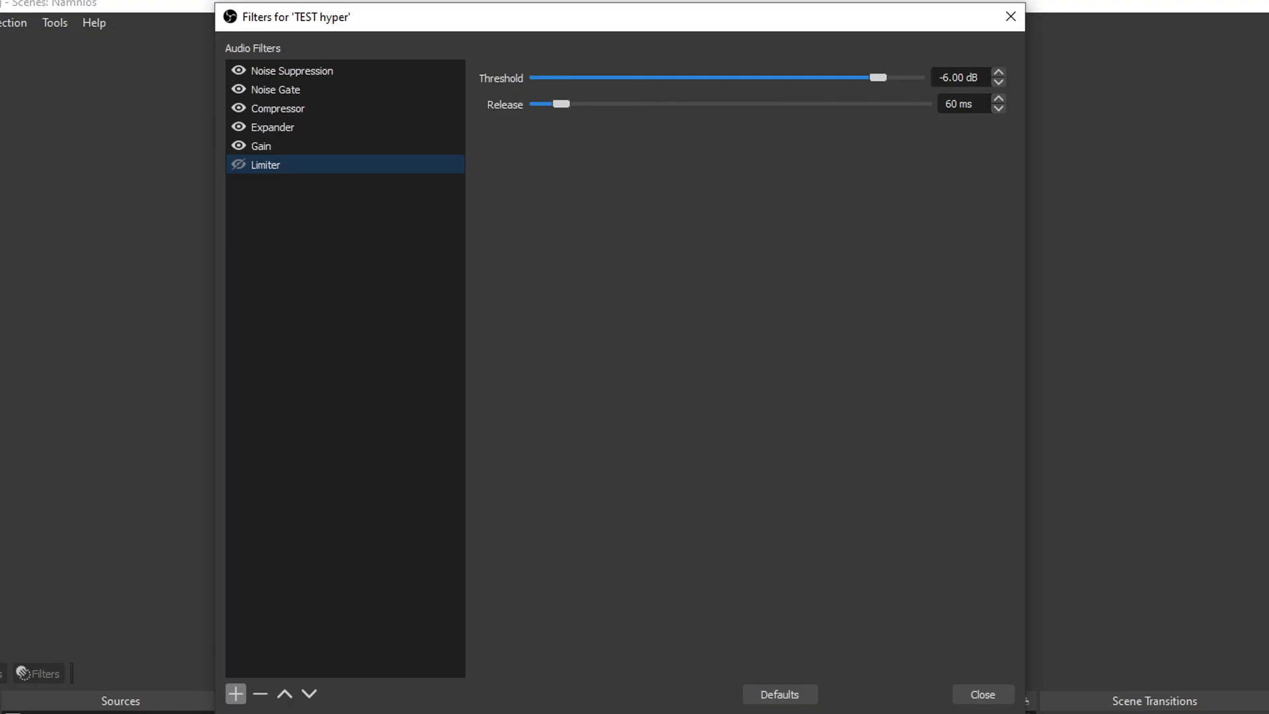
mouse_move(1211, 438)
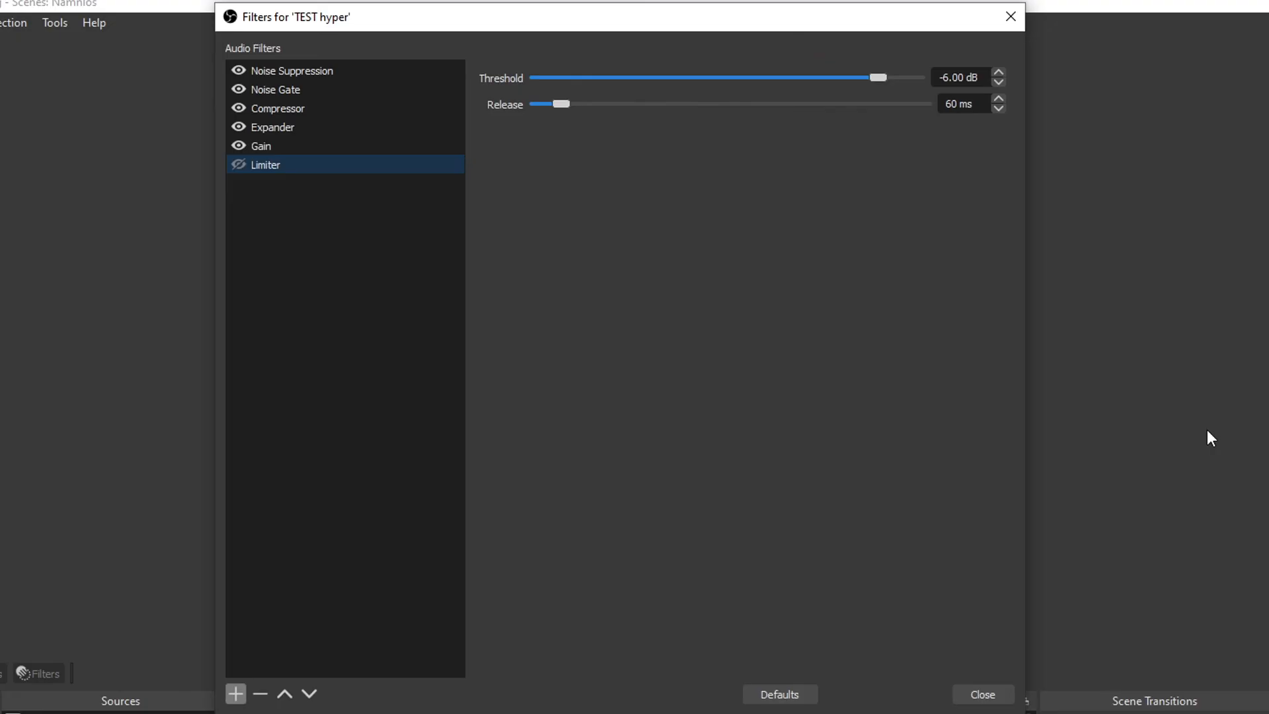
mouse_move(1181, 450)
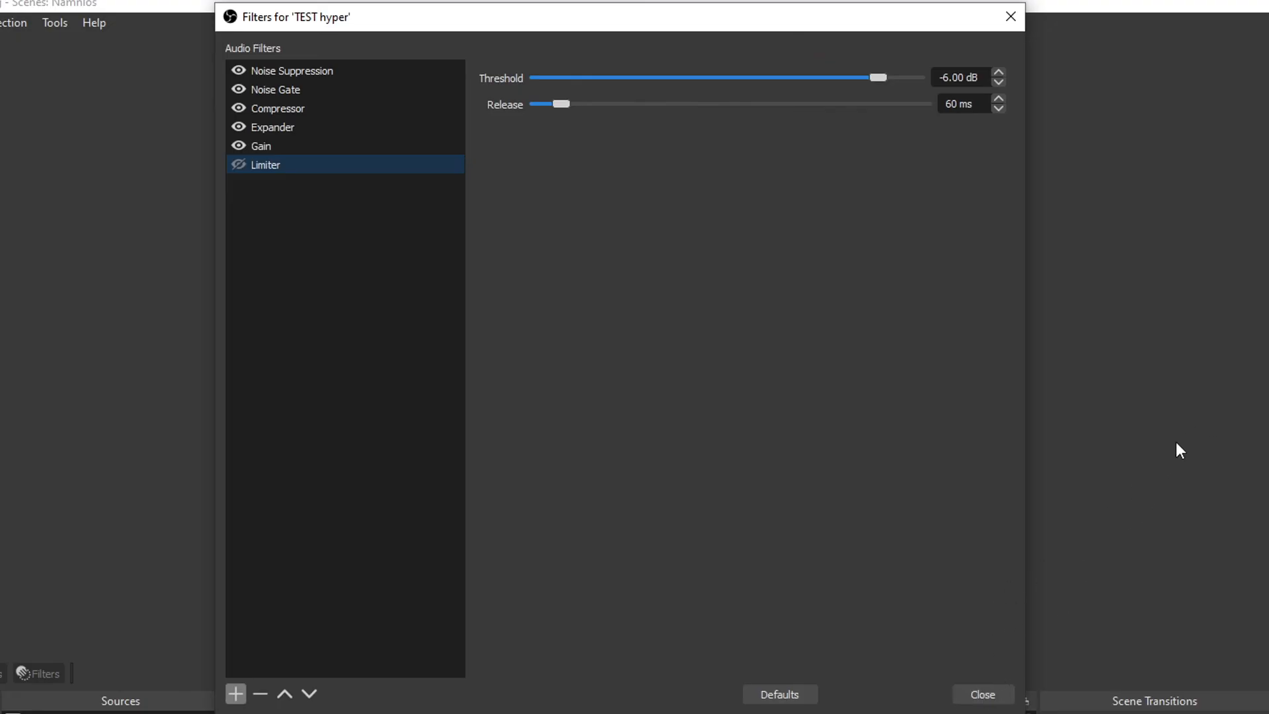